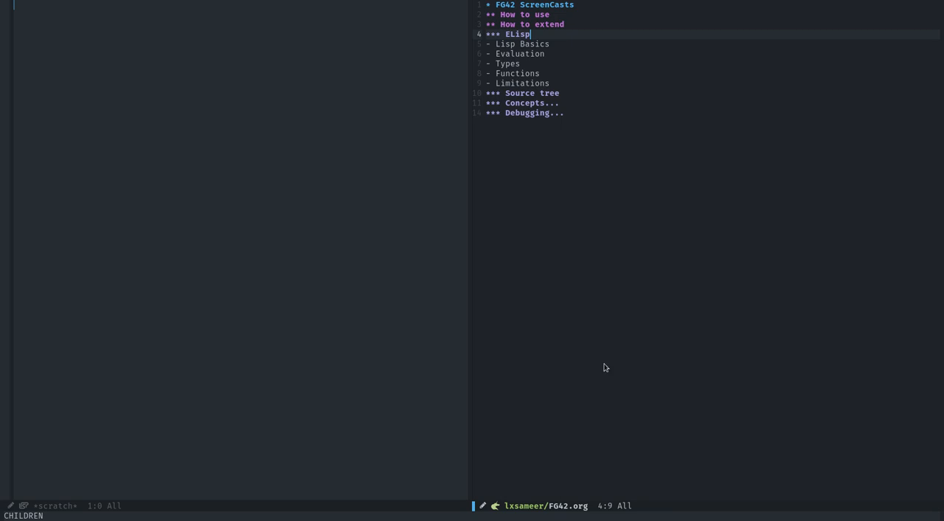
mouse_move(534, 333)
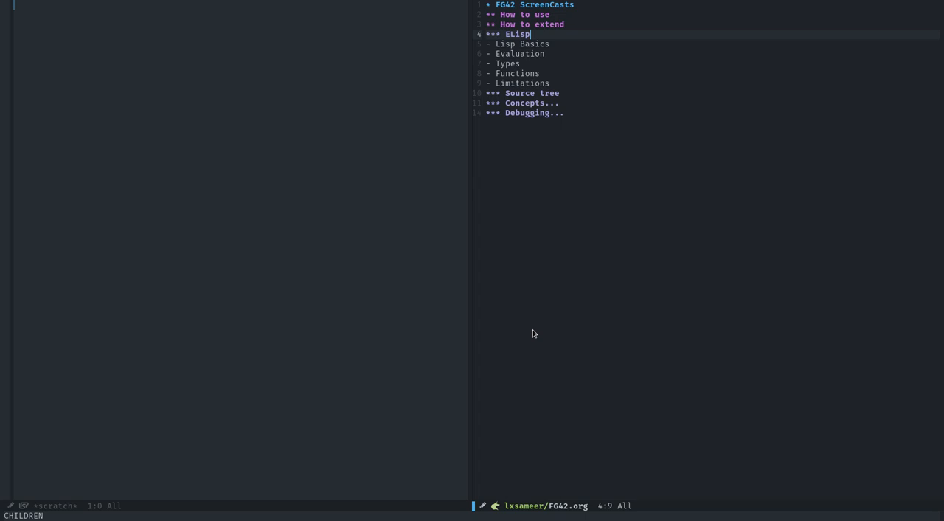
mouse_move(272, 301)
type("^ielm")
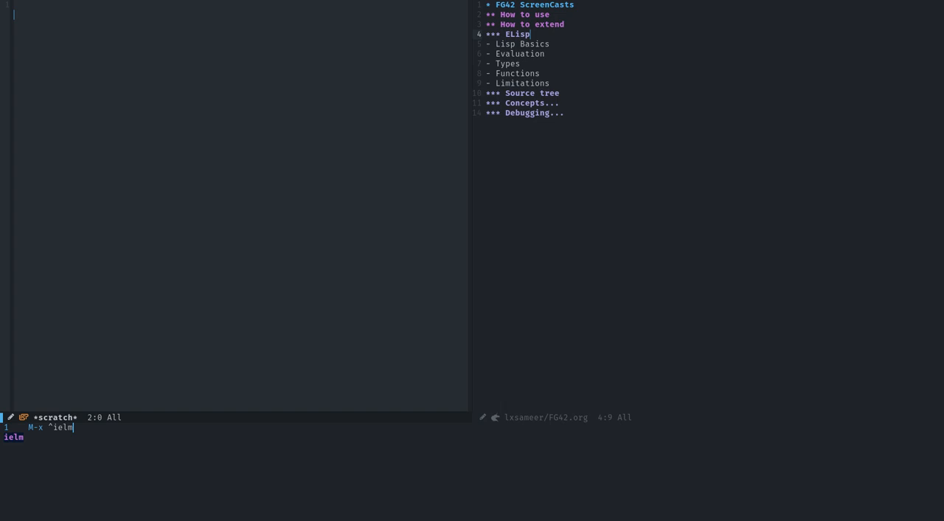
Evaluate (message "asdasdasdas") in IELM, then return to the *scratch* buffer
key("Return")
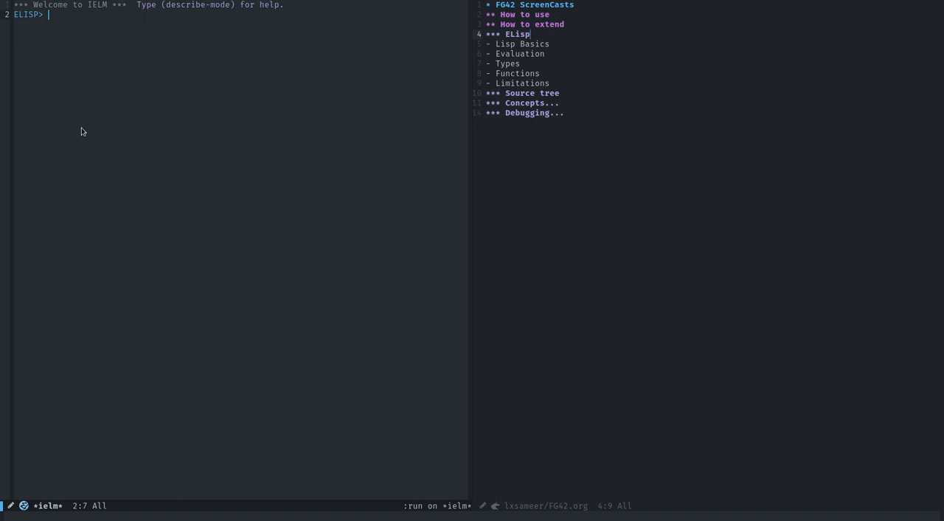
type("(message")
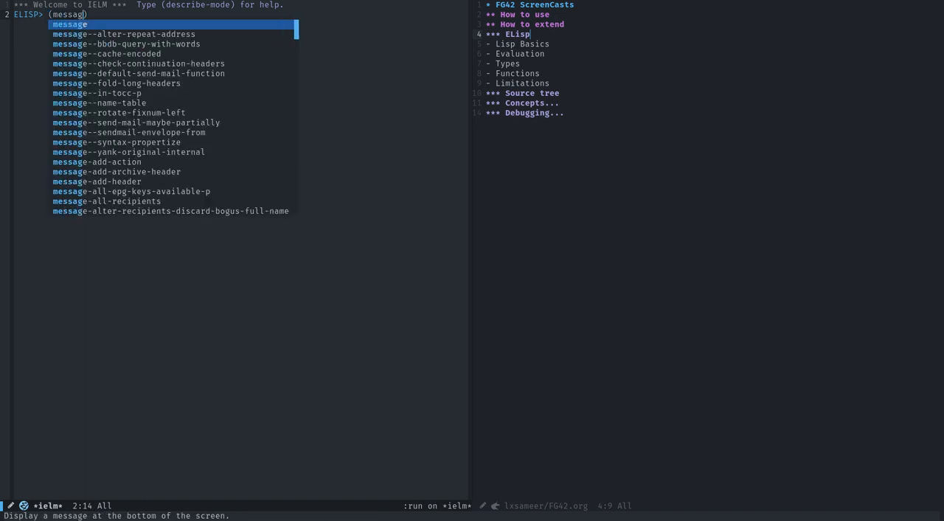
type("\"asdasdasdas\"")
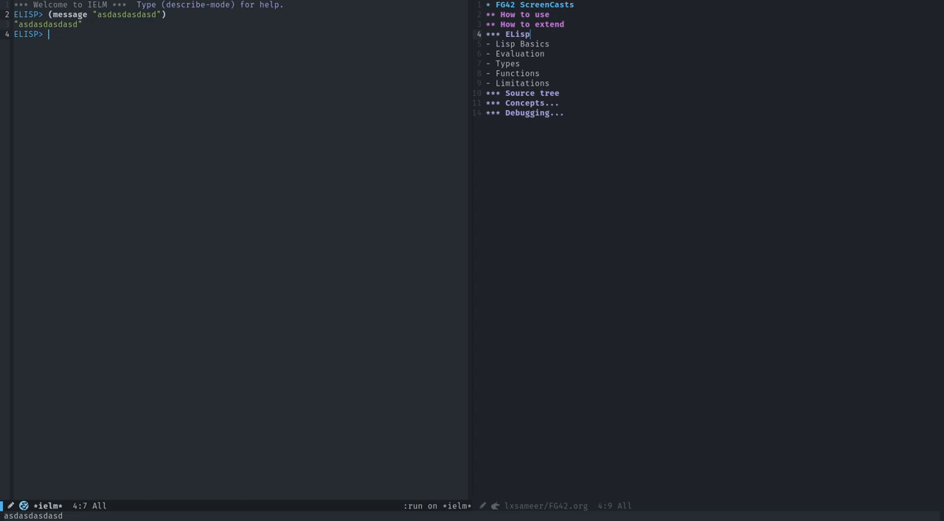
key("C-x b")
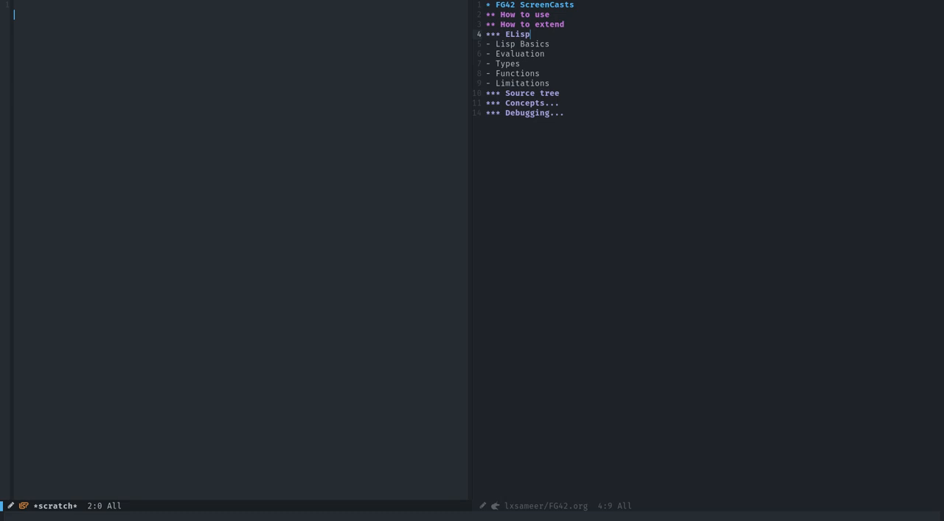
type("(+ 4 5)")
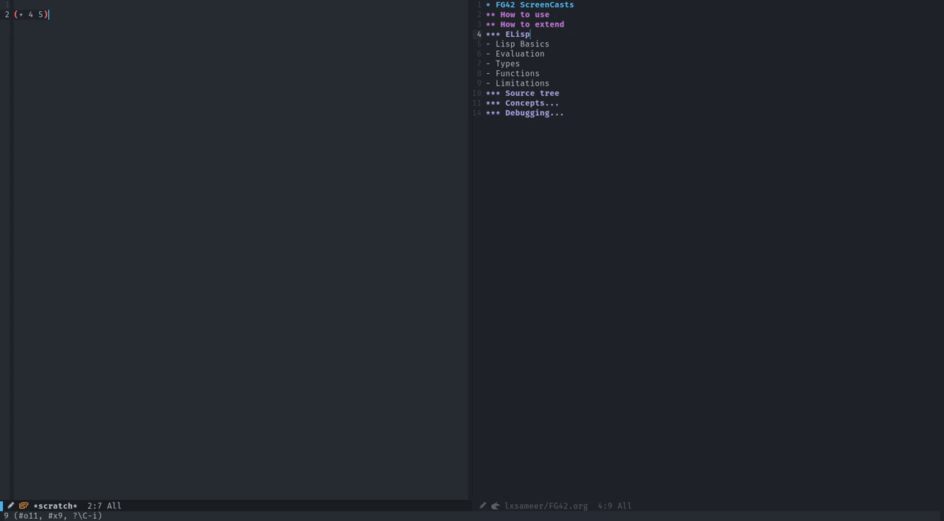
mouse_move(30, 194)
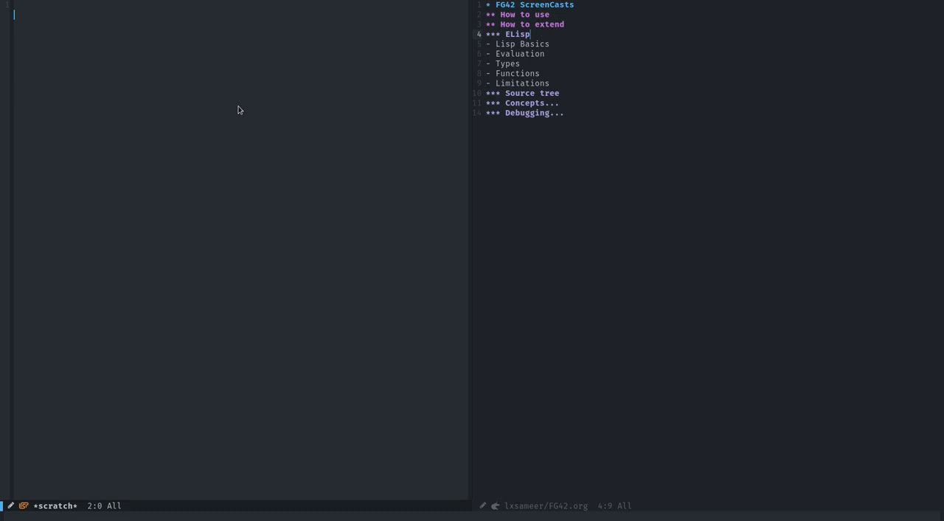
Enter the number 34234234, the string "sdfsdfsdf" and the keyword :sdfsdf on separate lines
type("34234234")
type("\"")
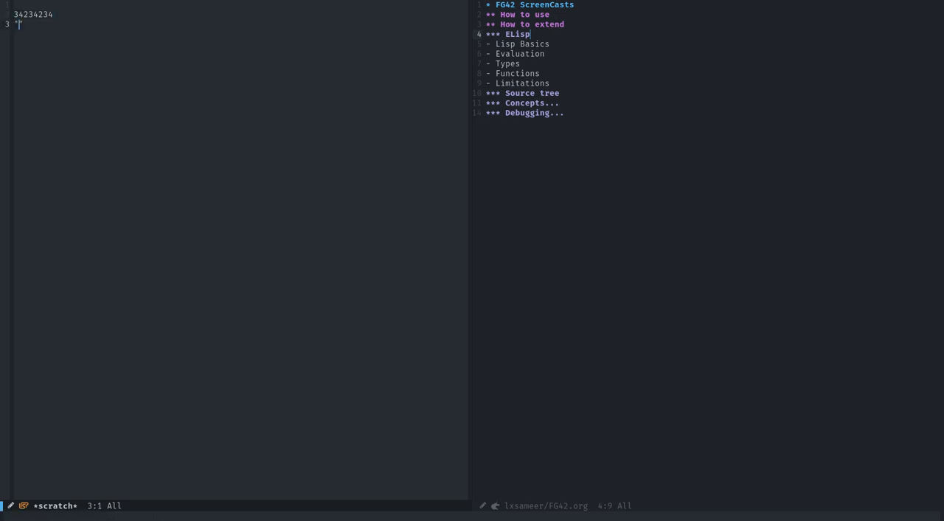
type("sdfsdfsdf")
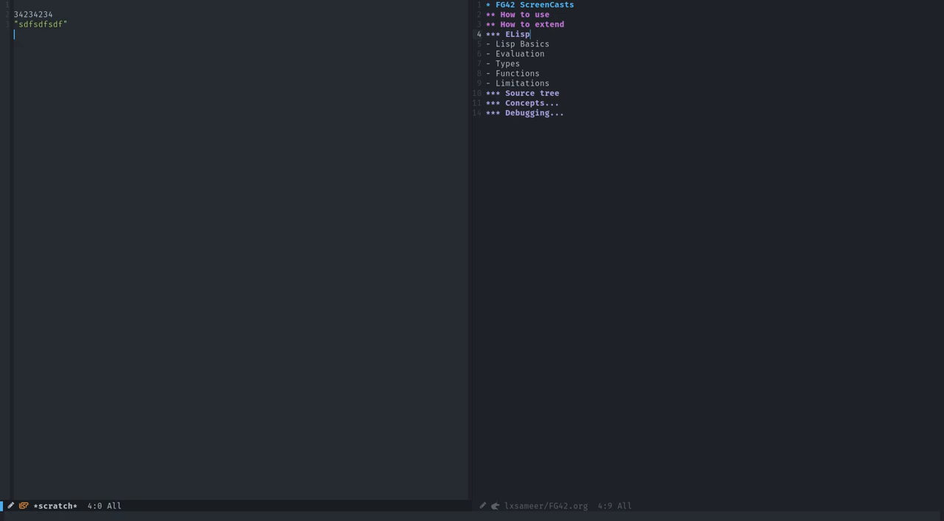
type(":sdfsdf")
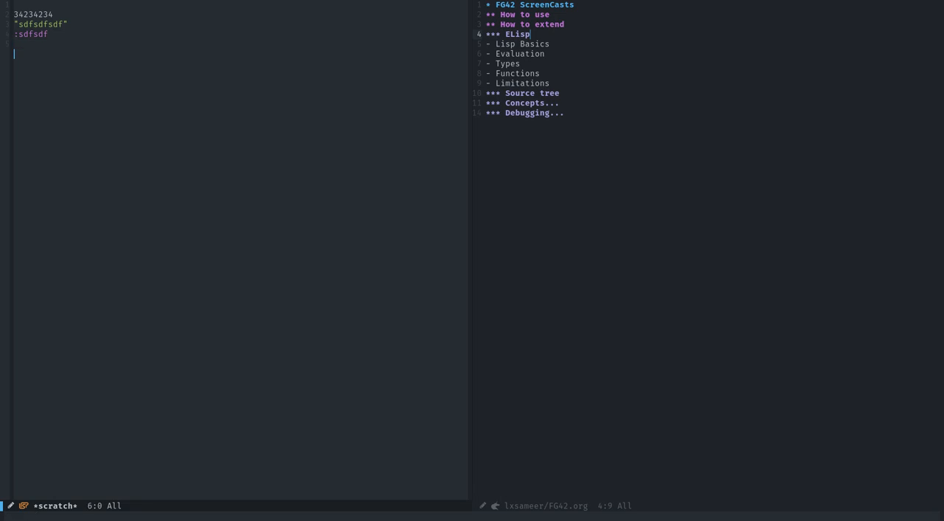
Type the symbol sdfsdfdslnkn on a new line below the keyword
type("sdfsdfdslnkn")
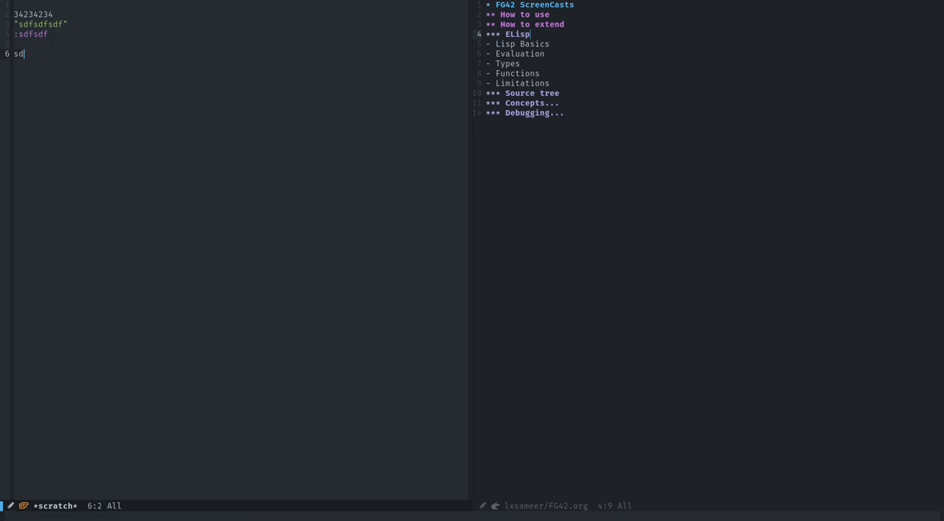
Write (setq abc 123) and the bare symbol abc on the lines below
type("(s")
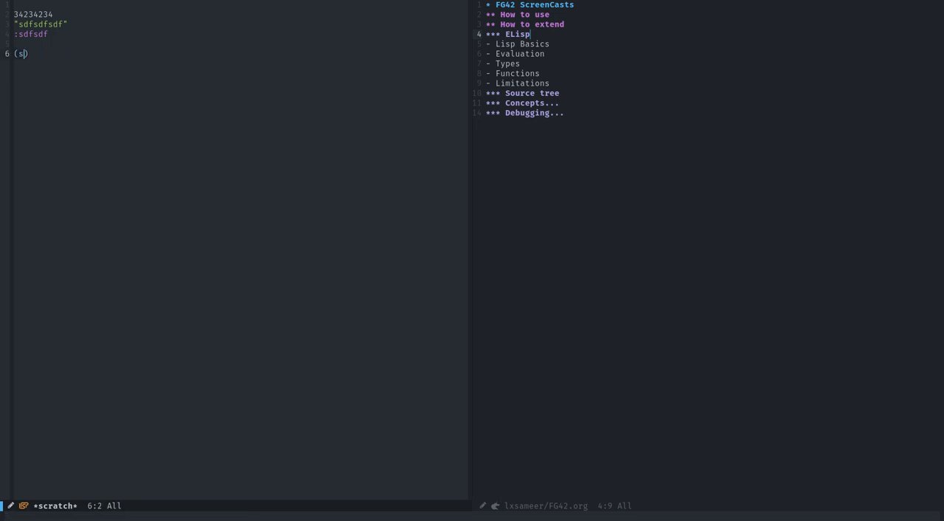
type("etq")
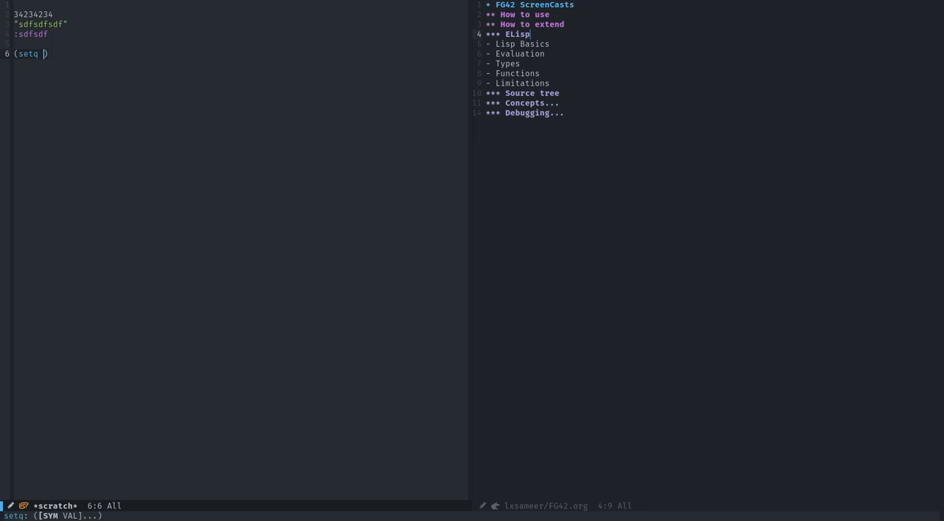
type("abc 123")
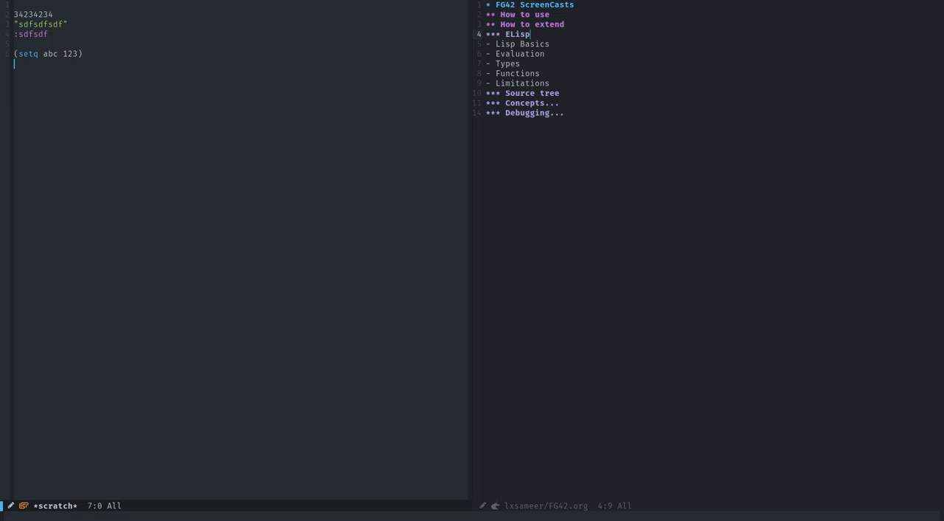
type("ab")
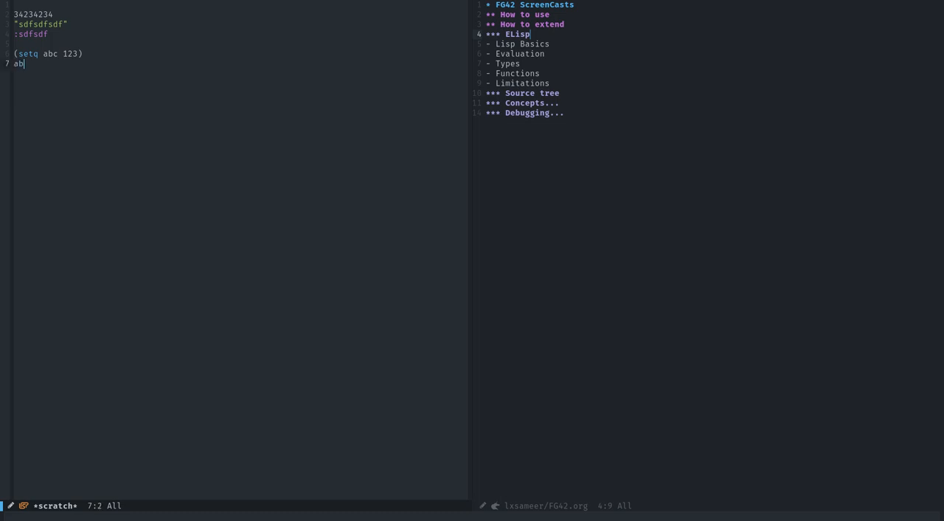
type("c")
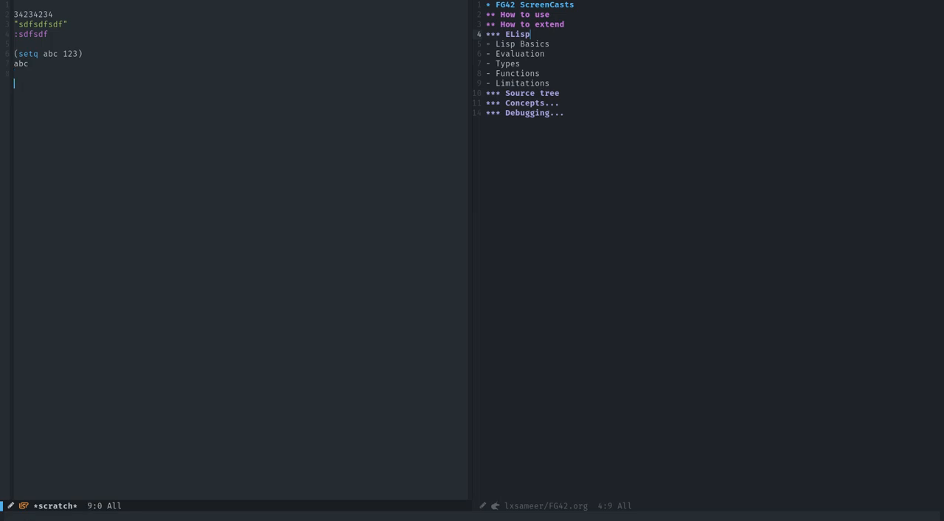
Replace the empty parentheses with (list 12 3242) and start a new form below
type("(")
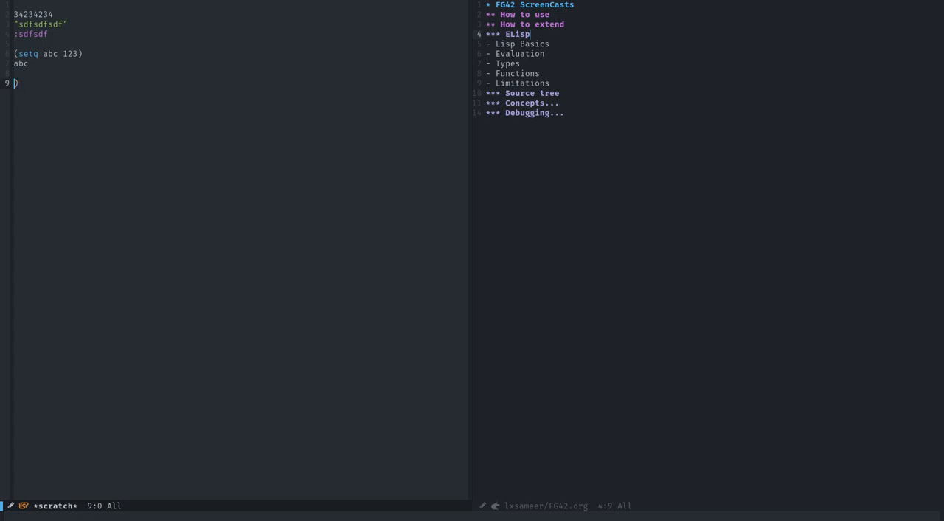
key("BackSpace")
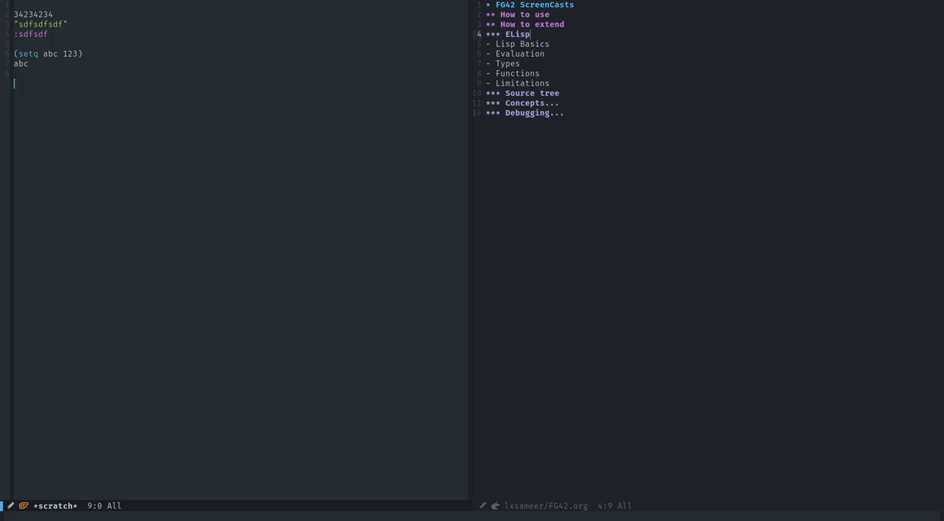
type("(list 12)")
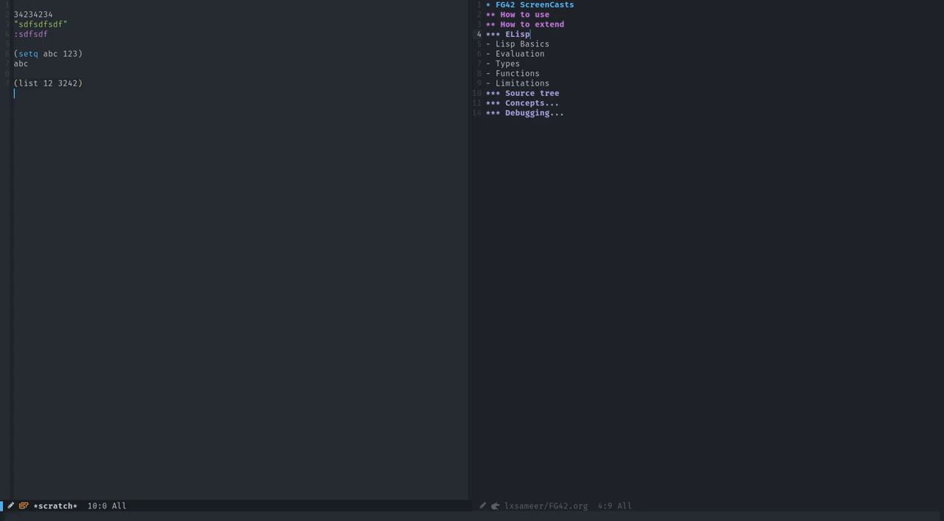
type("(")
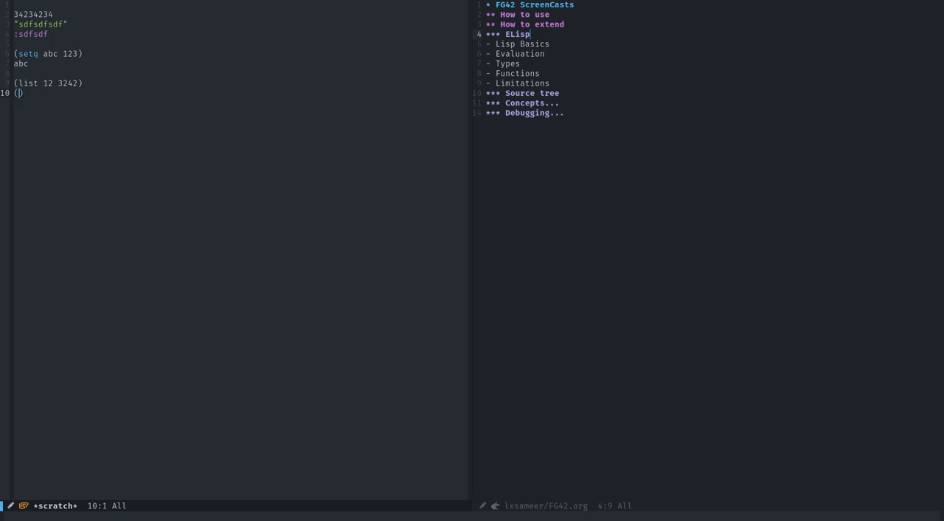
type("as asd")
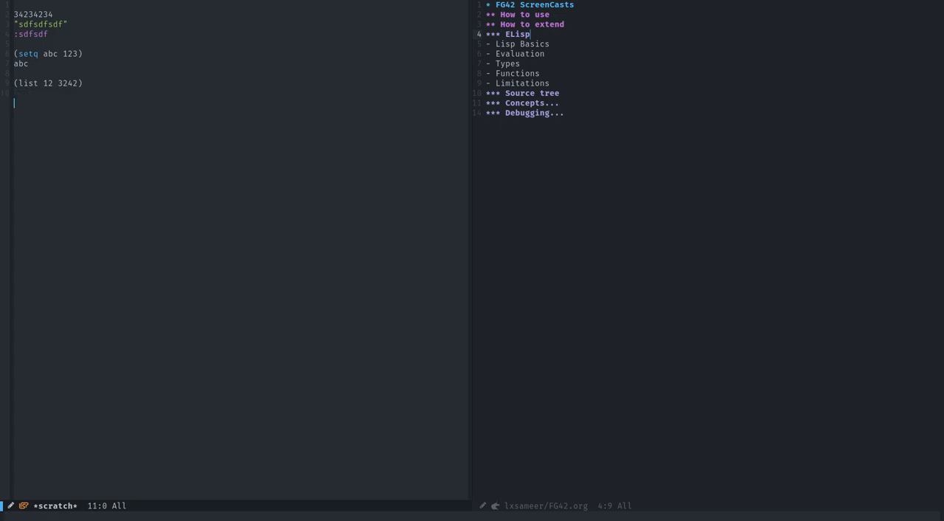
Type (+ 3 4 5 6) on line 11 and move to a fresh line
type("(")
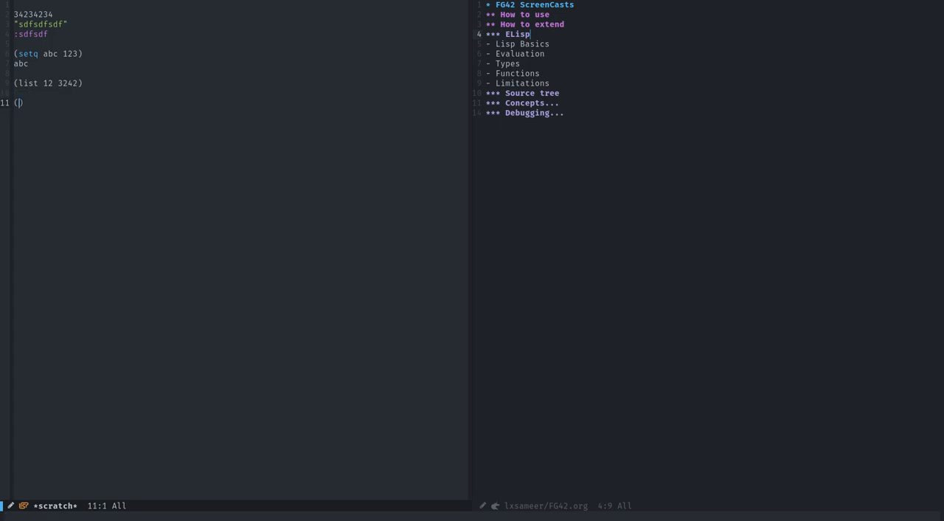
type("+")
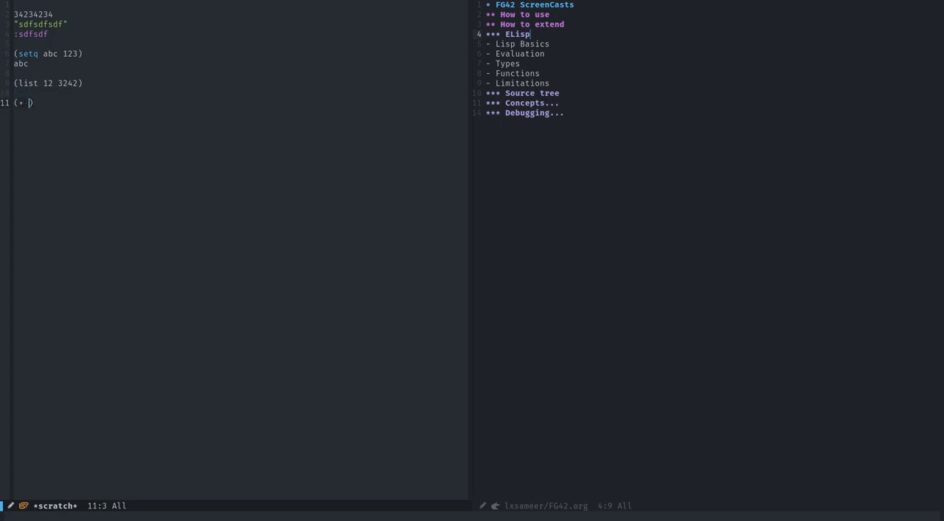
type("3 4 5 6")
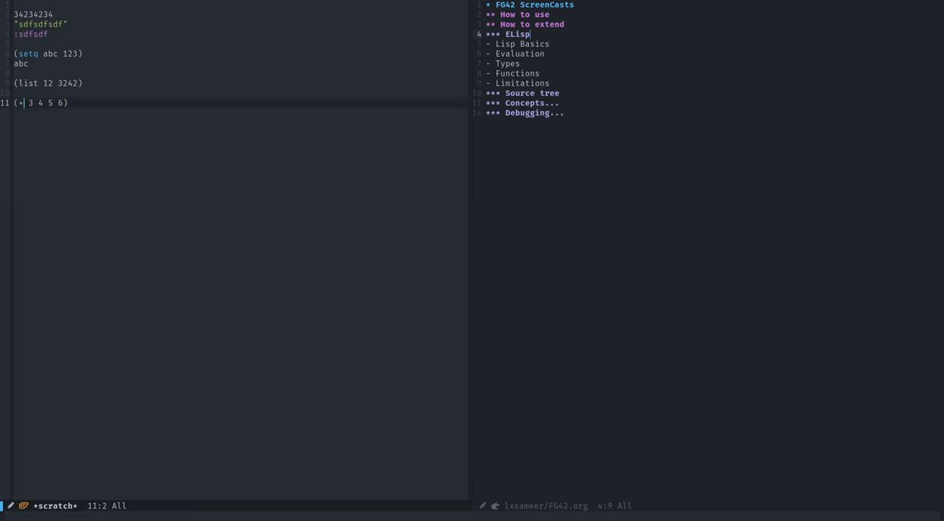
key("right")
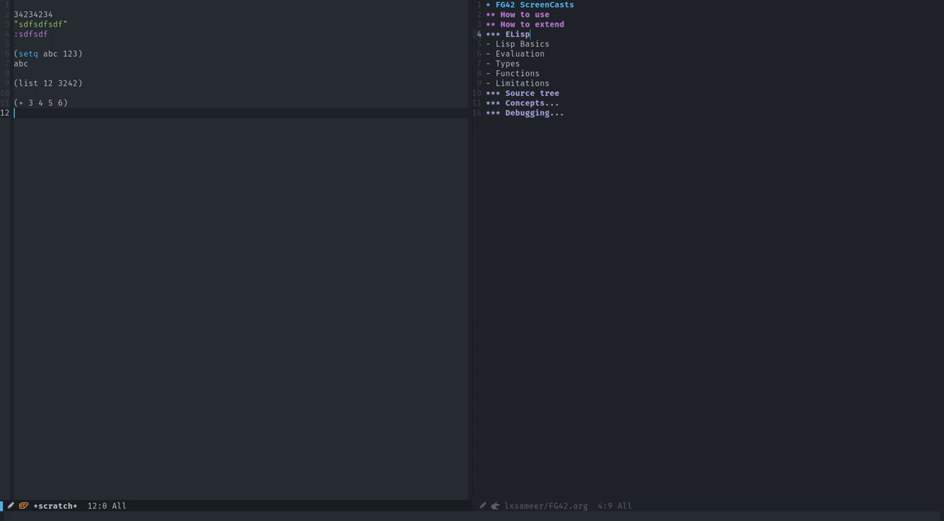
Evaluate a lone asterisk, see the void-variable error, and delete it
type("*")
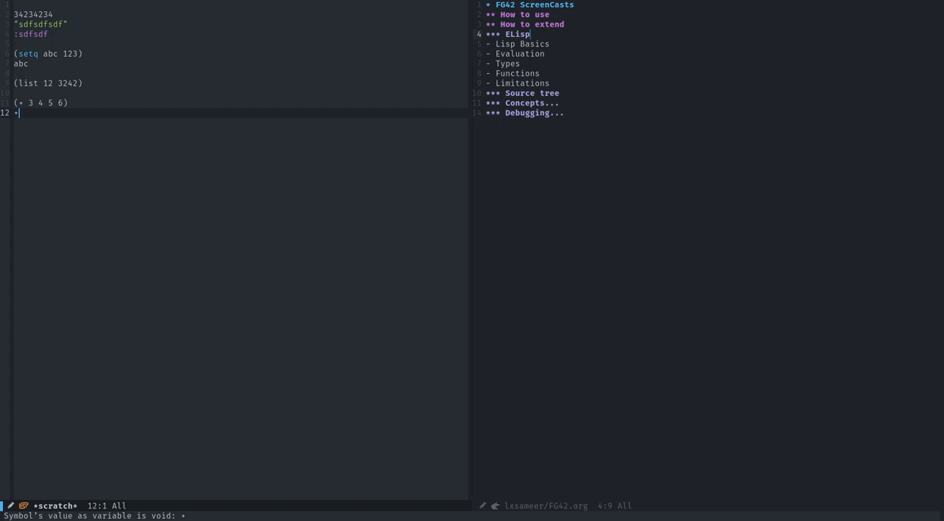
key("BackSpace")
type("(+ ")
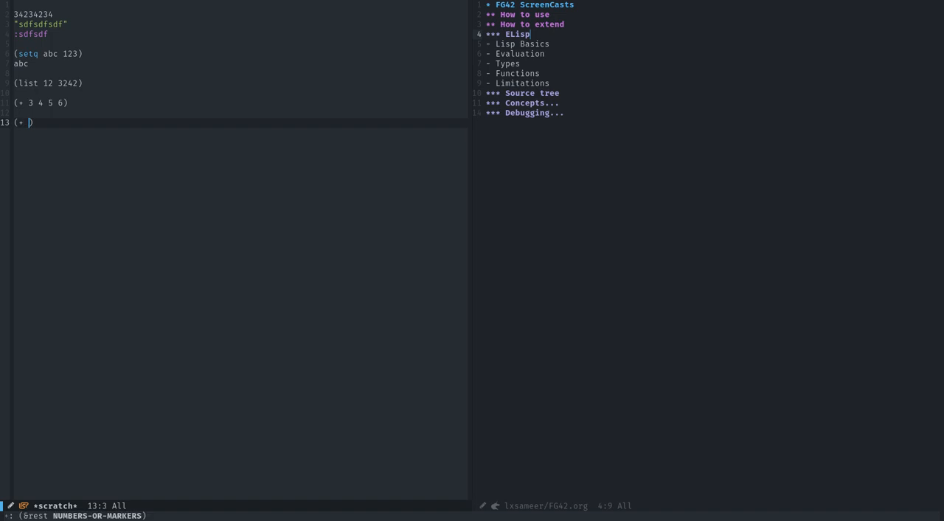
Complete (+ 4 5 (* 2 4)) and begin a new parenthesised form below
type("4 5")
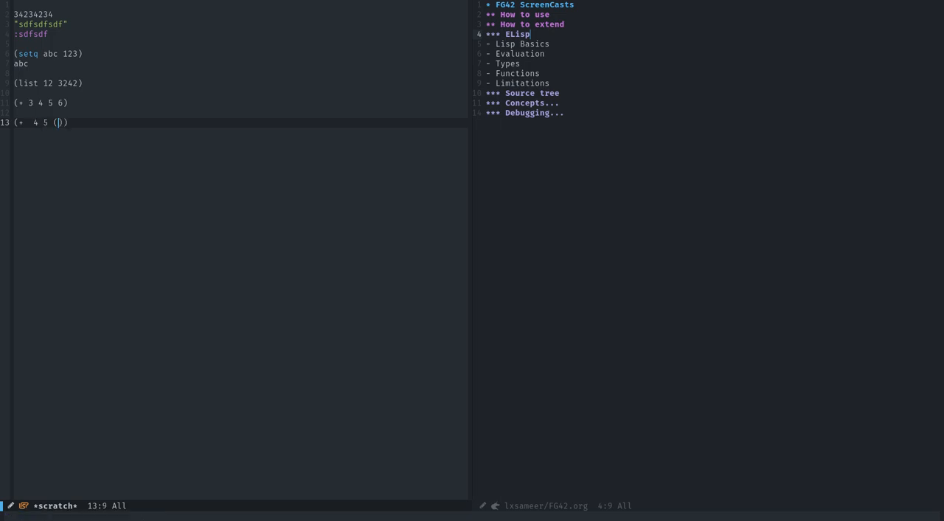
type("(*")
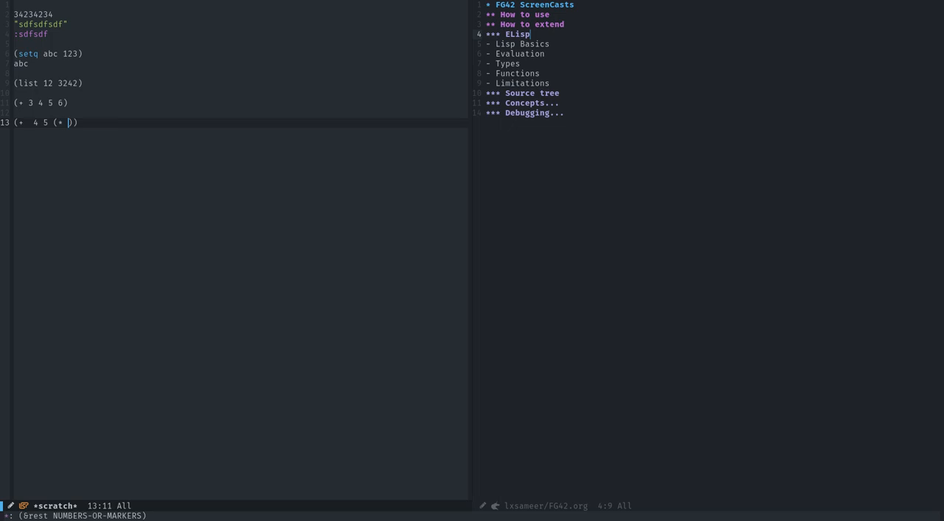
type("2 4")
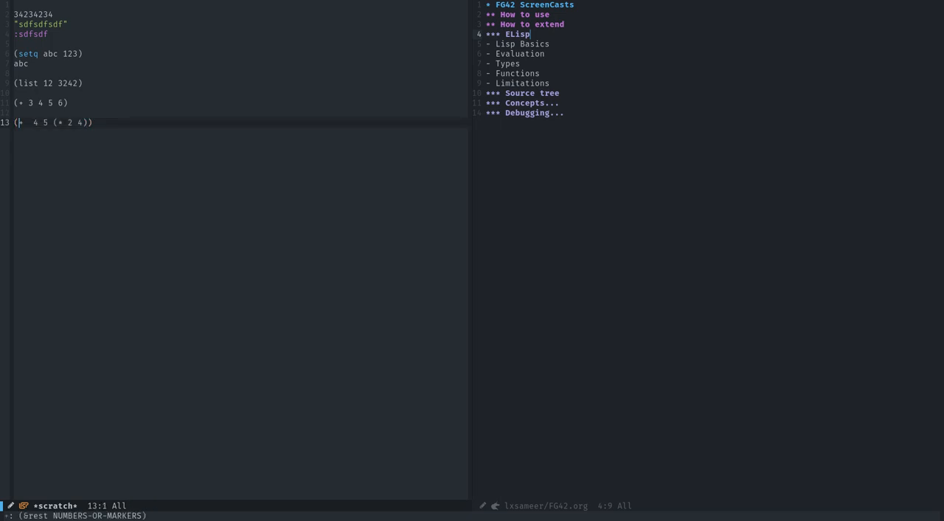
type("(Fi")
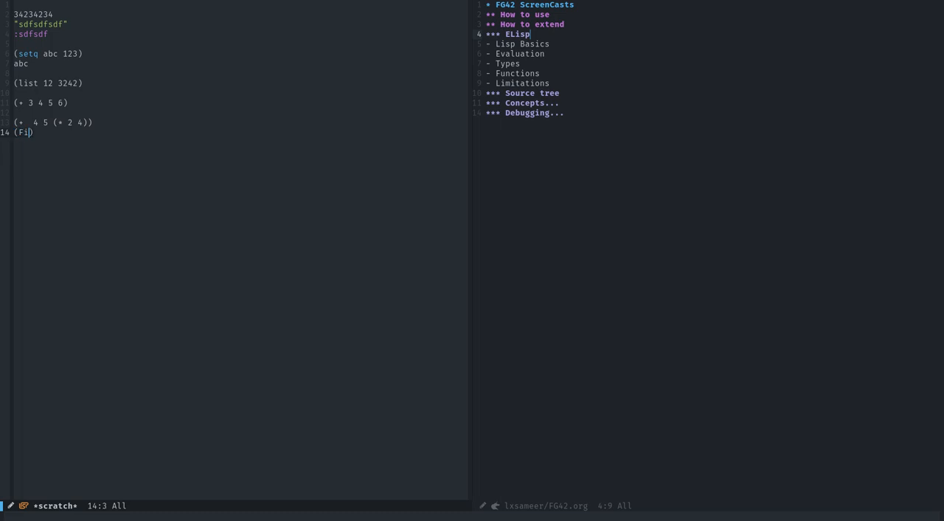
Write the if form with test (symbolp 'abc), replacing the partial boun
type("if")
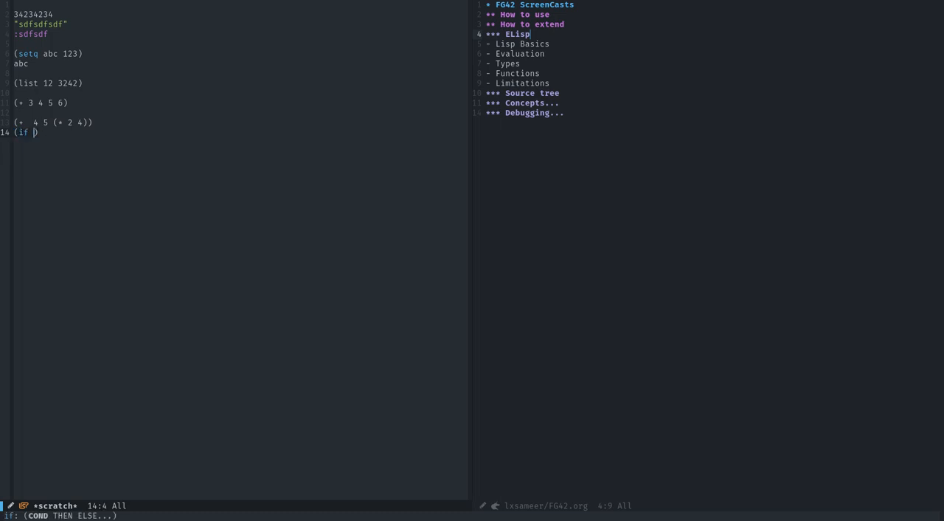
type("(")
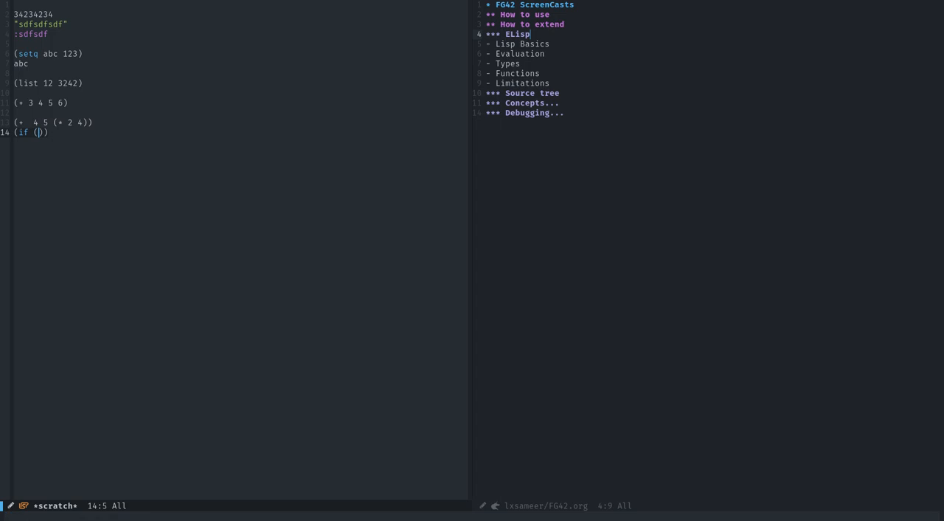
type("boundp abc")
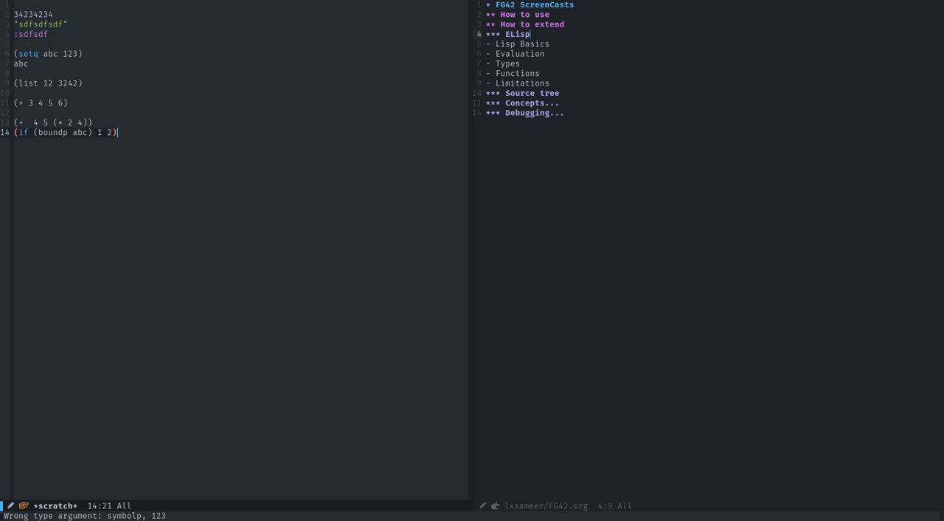
key("Left")
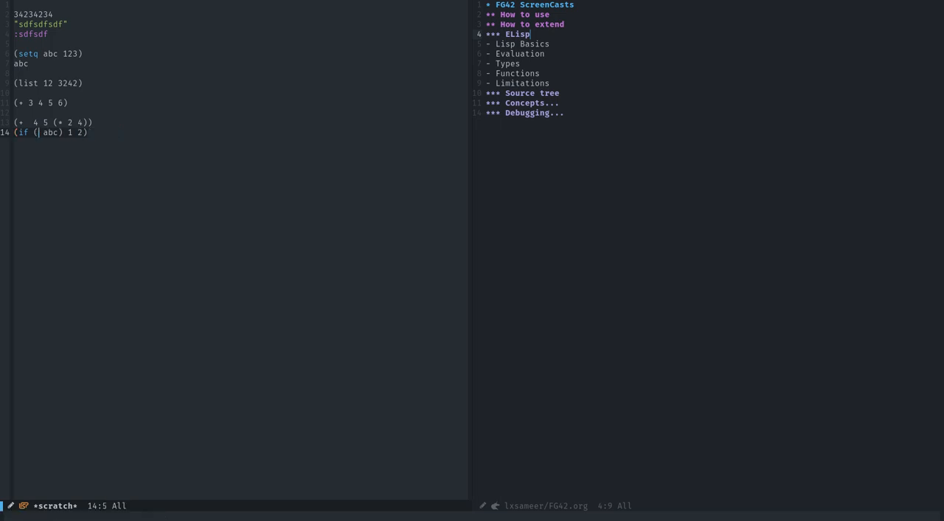
type("symbolp")
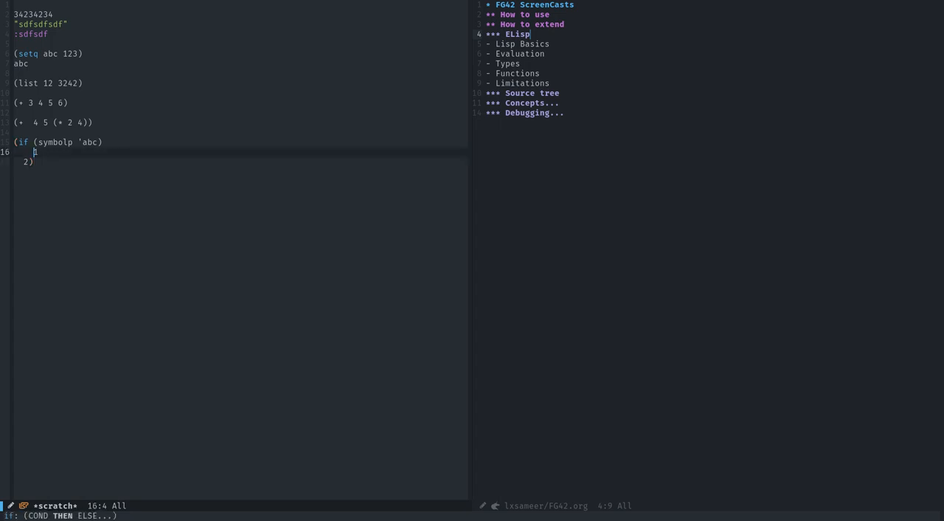
Fill in (+ 3 4) as the then-branch and (+ 94 454) as the else-branch
type("(+")
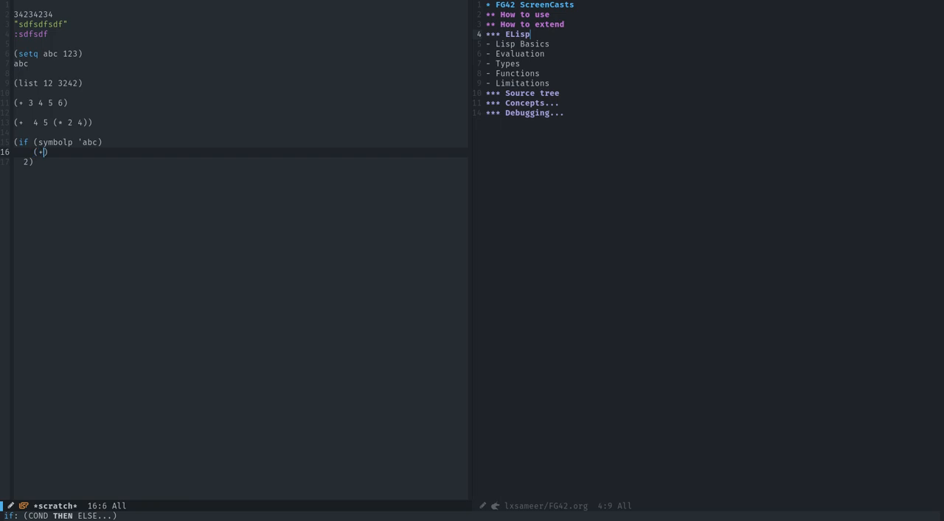
type("3 4")
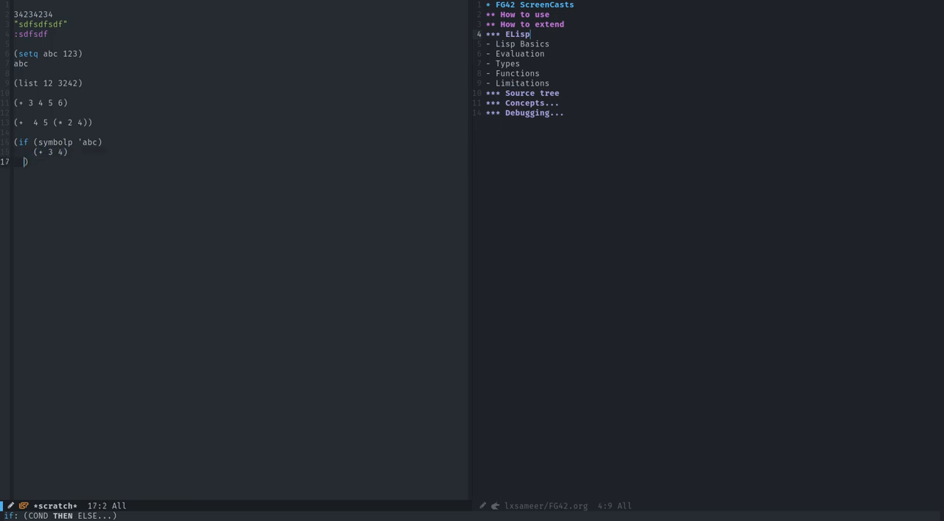
type("(+ 948")
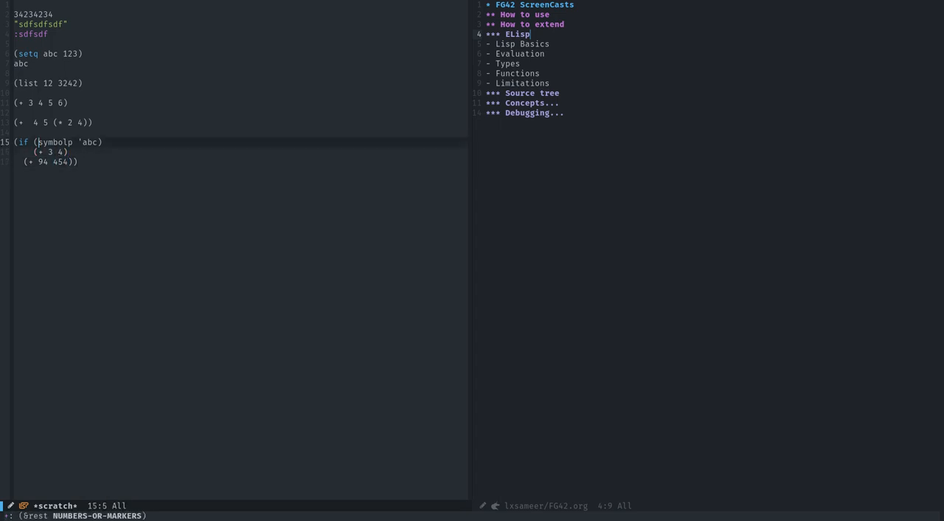
key("Left")
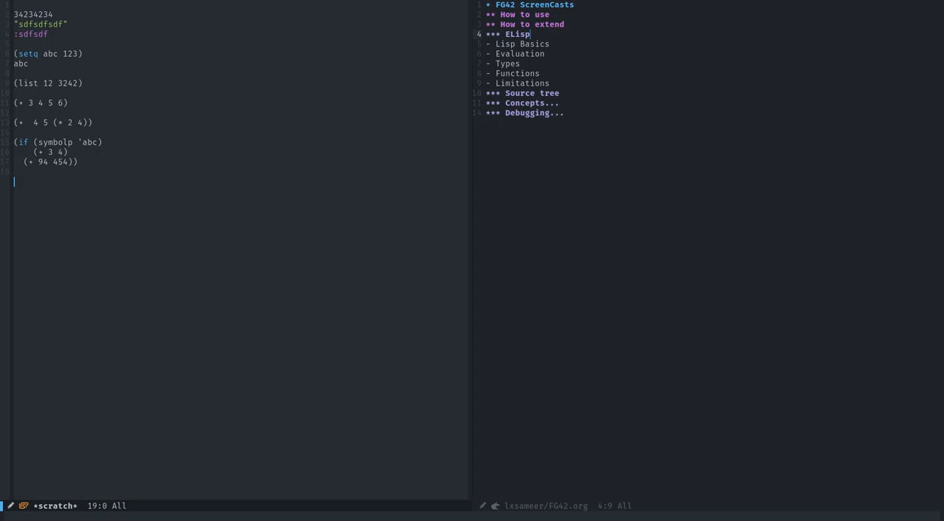
Write (setq a (lambda () (+ 4 5))) below the if form and evaluate a to get a closure
type("(")
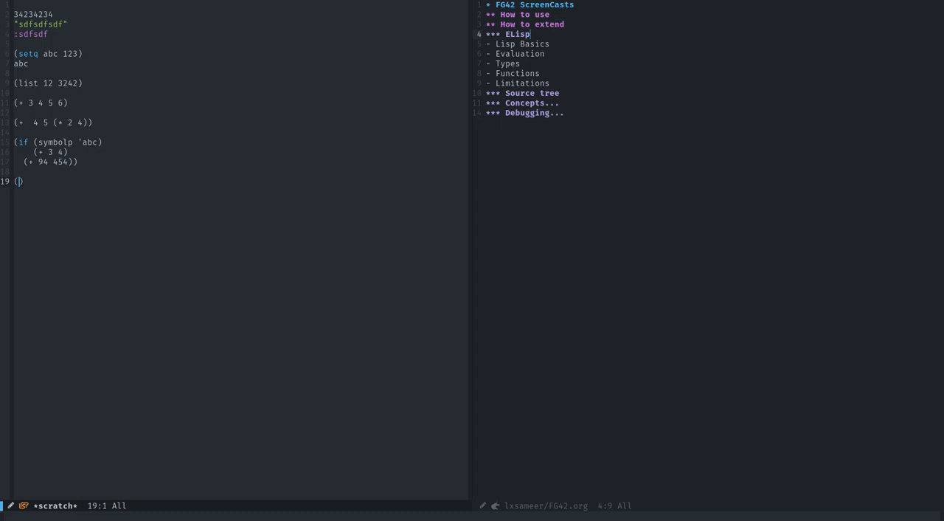
type("while")
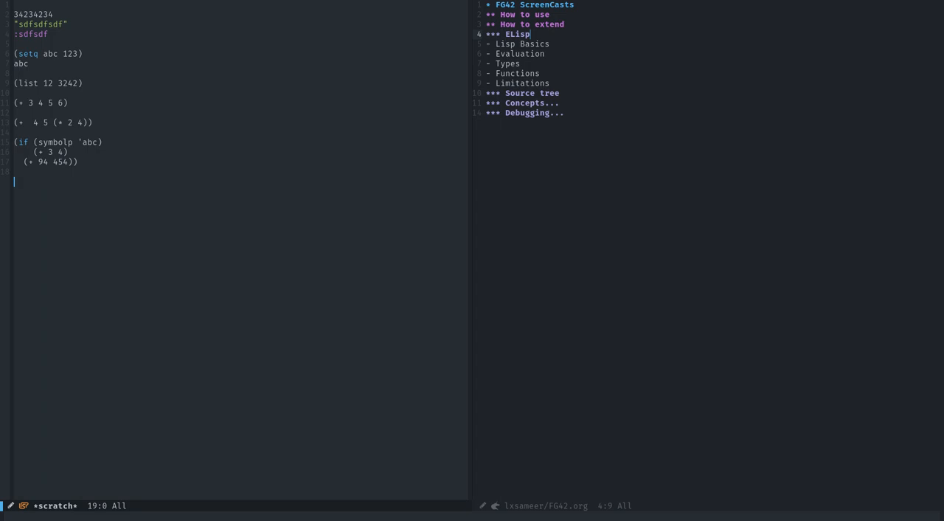
type("(")
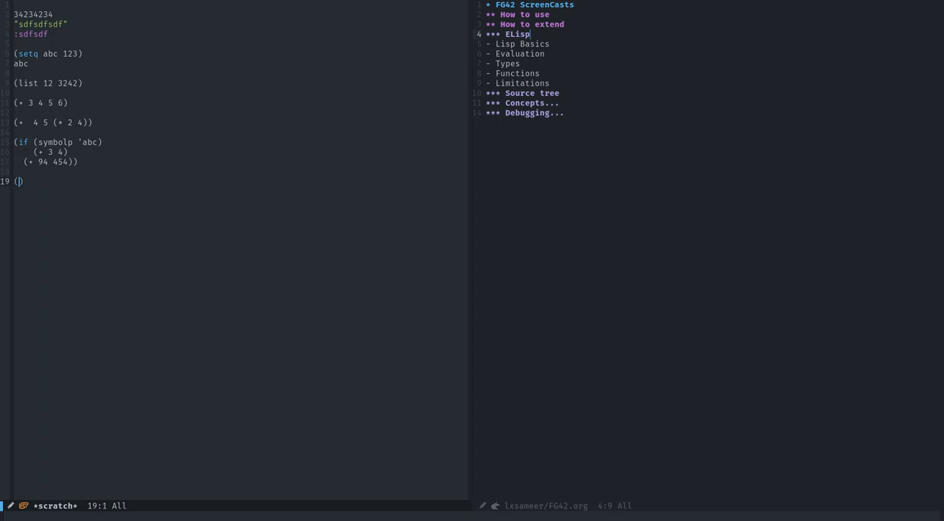
type("lamb")
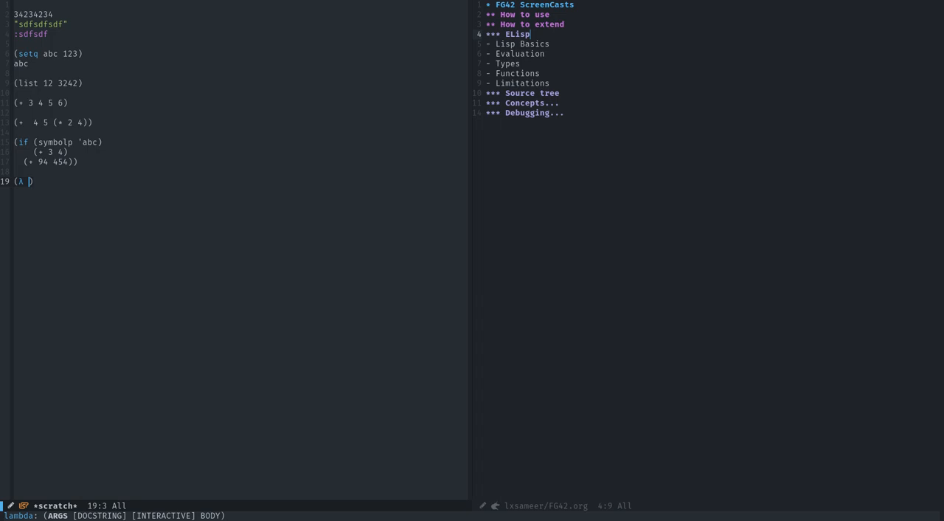
type("(")
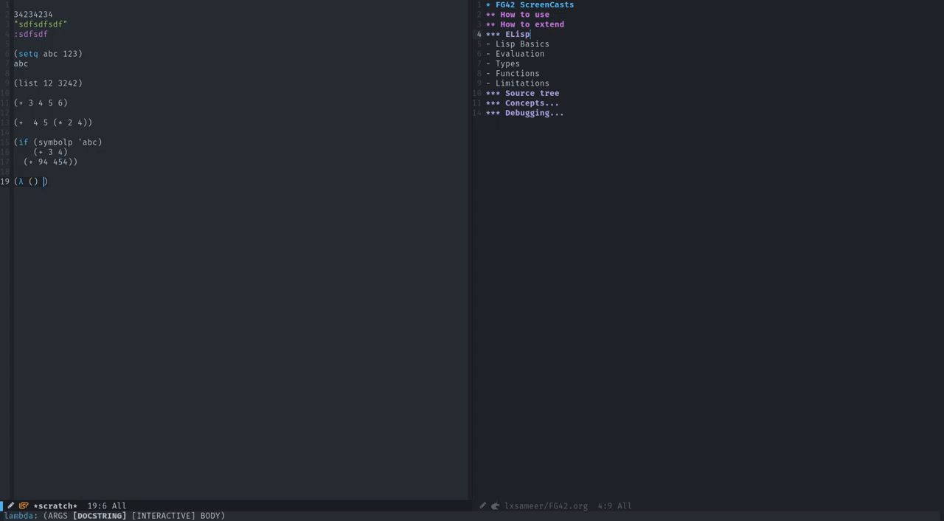
type("(s")
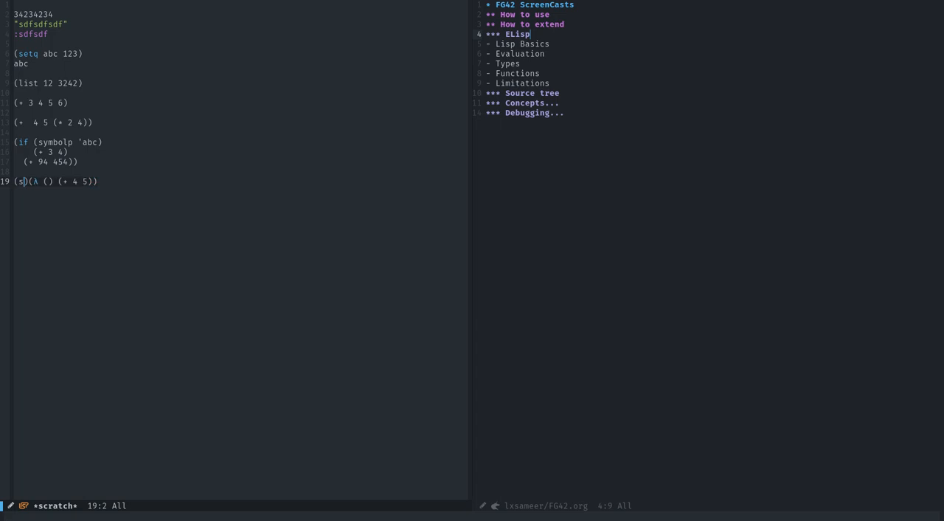
type("etq a")
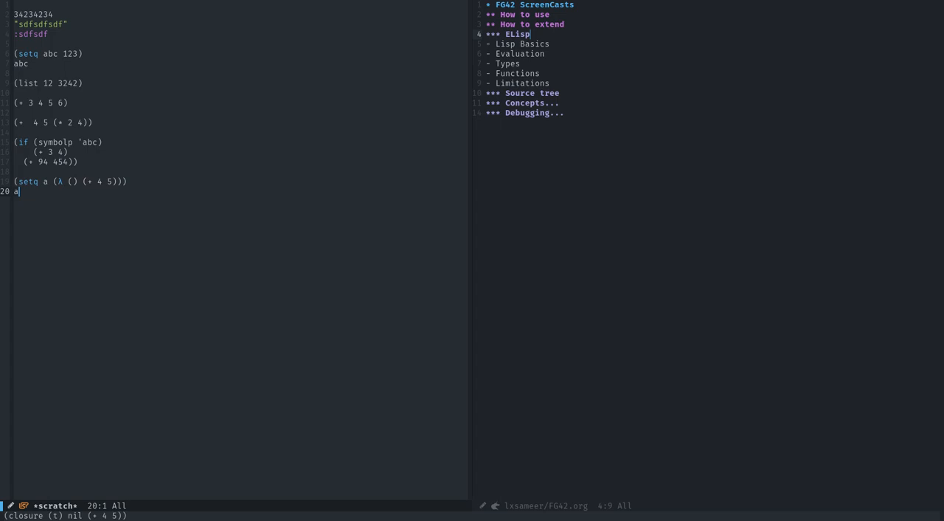
Delete the (setq a (λ () (+ 4 5))) line and the test line beneath it
type("(")
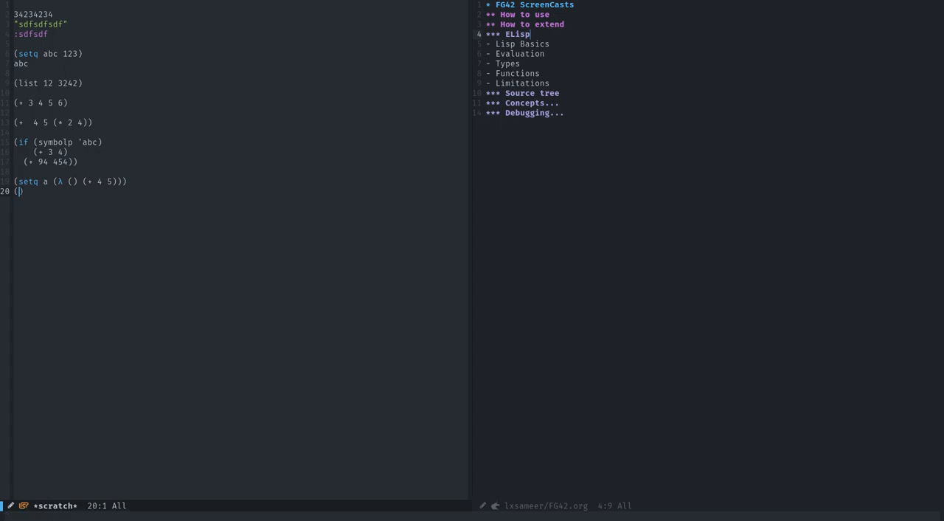
type("a")
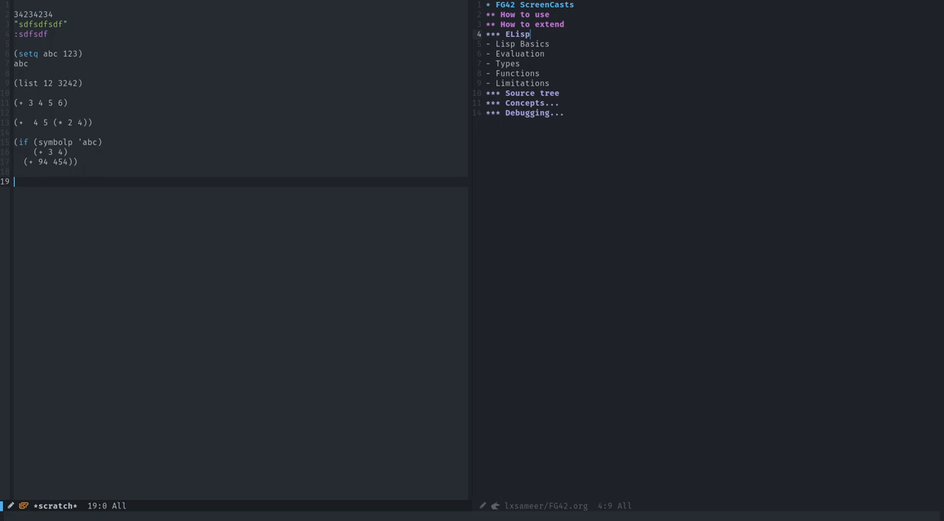
Type a draft (defun adsasd (a b) …) below the if form, then clear it away
type("(")
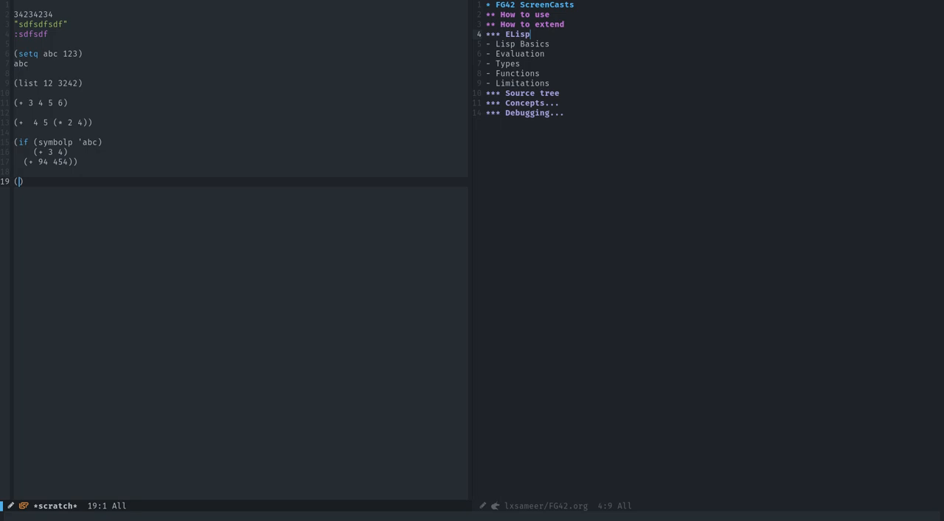
type("defub")
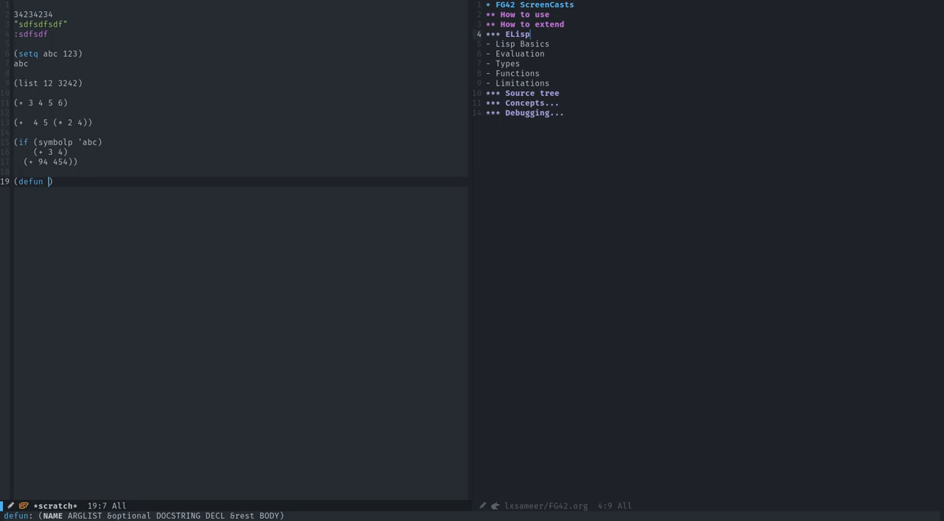
type("adsasd")
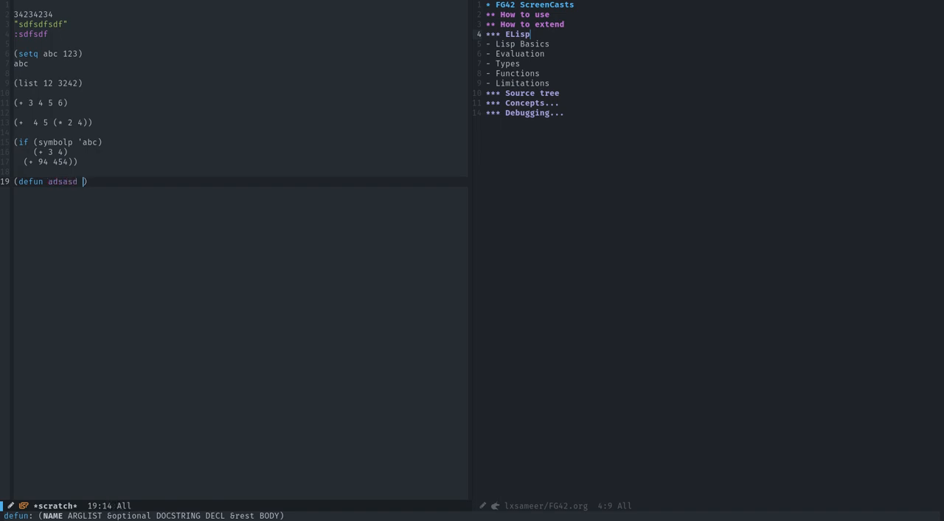
type("(")
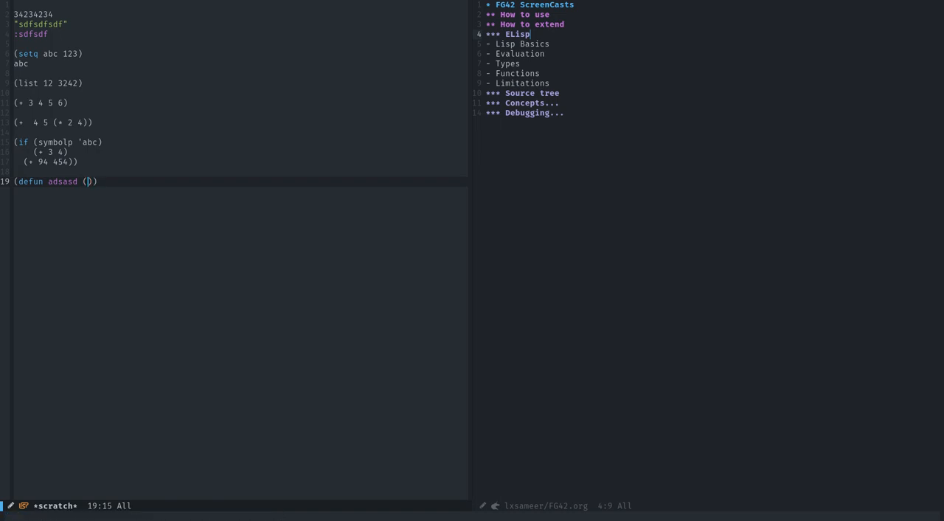
type("a b)")
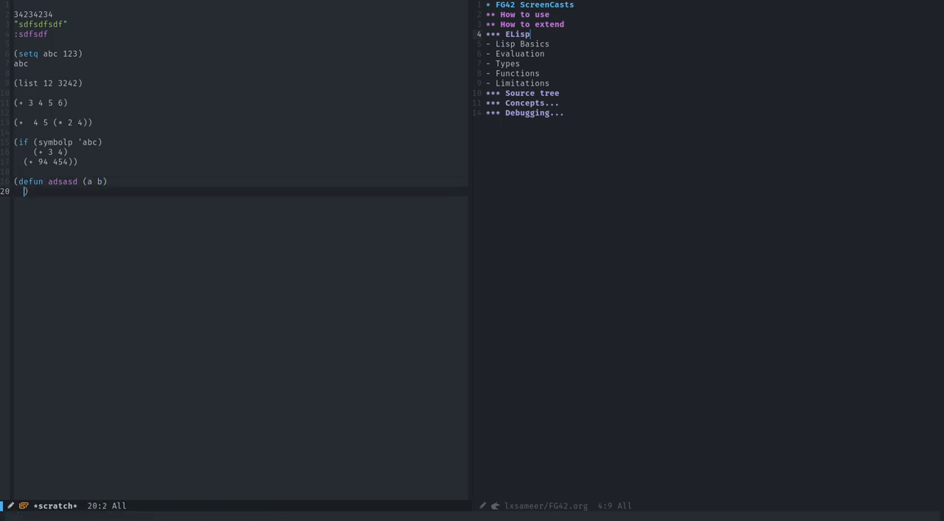
type("\"b")
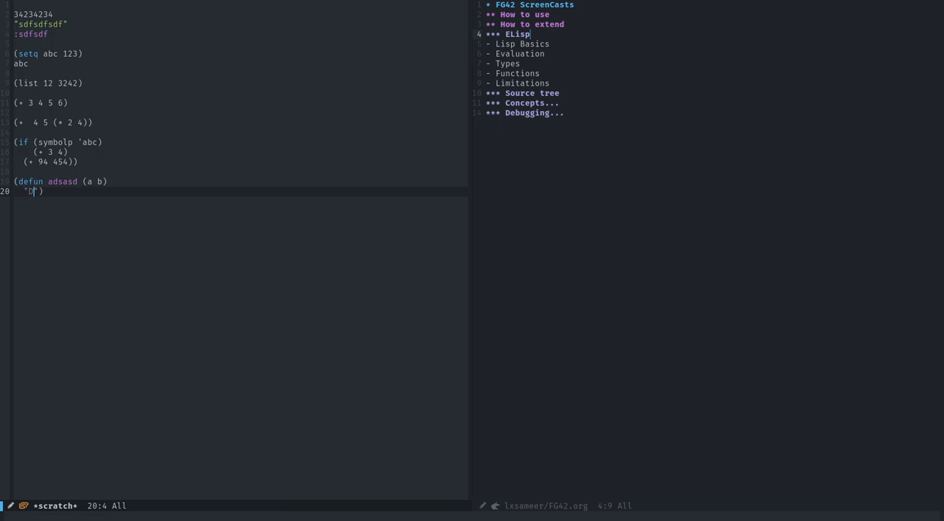
key("BackSpace")
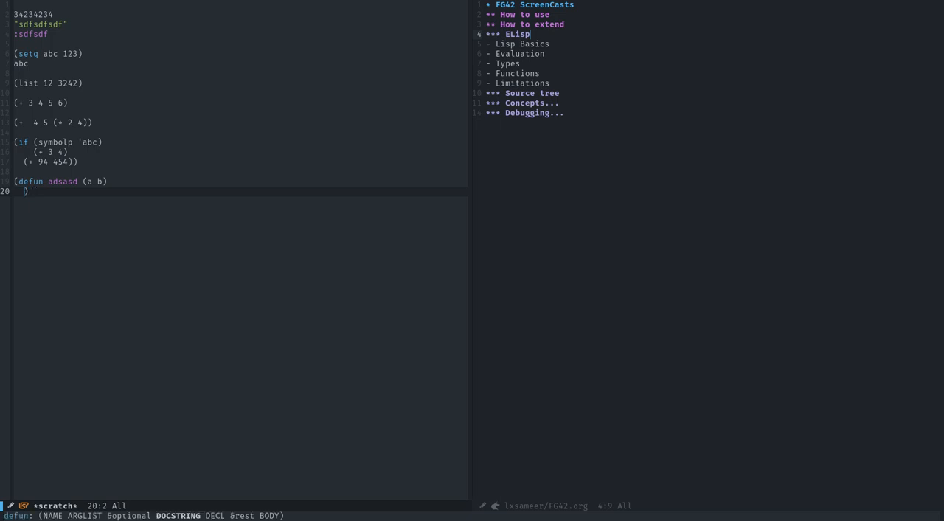
type("(")
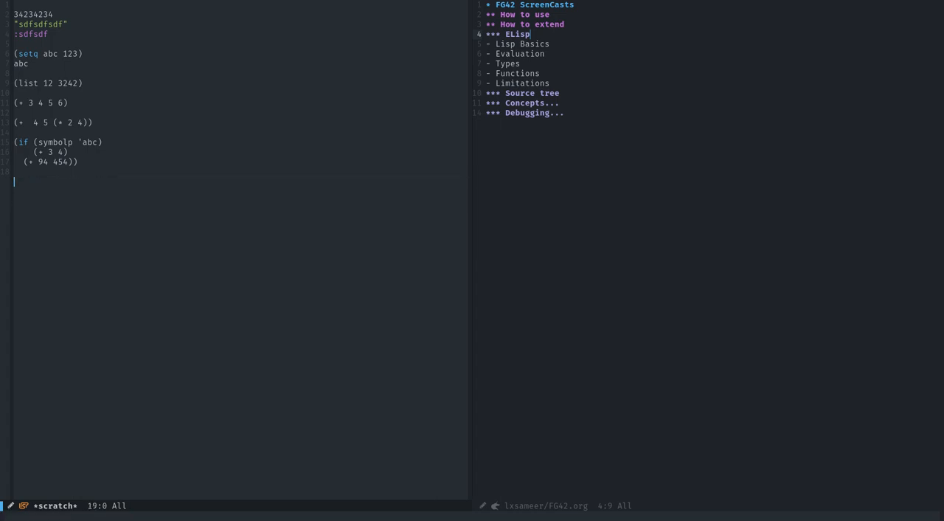
Visit c.el and write (defun adsasd (a b) "…" (+ a b))
key("C-x C-f")
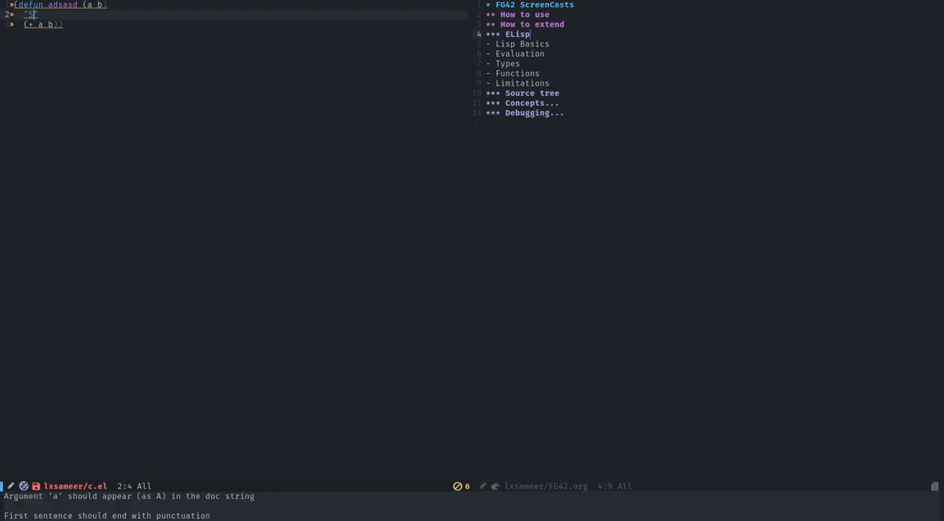
Set adsasd's docstring to "Add two parameters A and B together." and start a new form below
type("Specil")
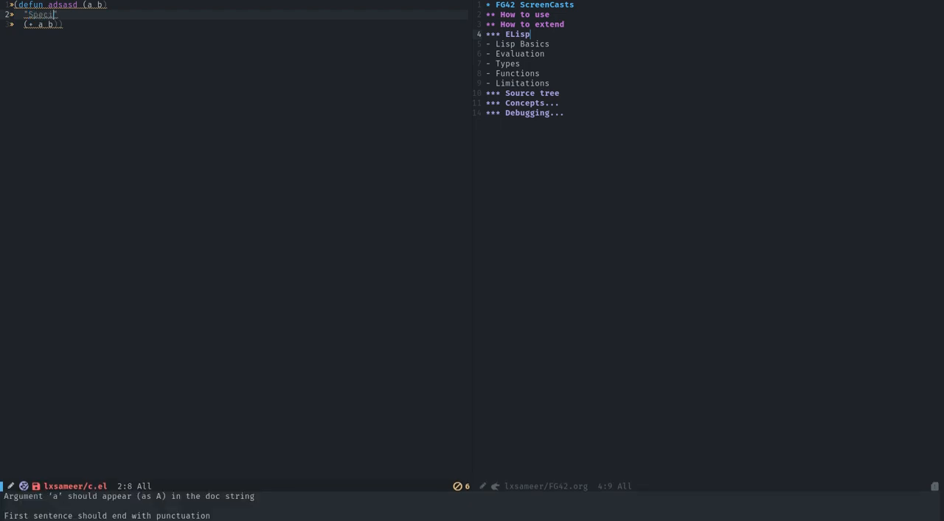
type("Add \"")
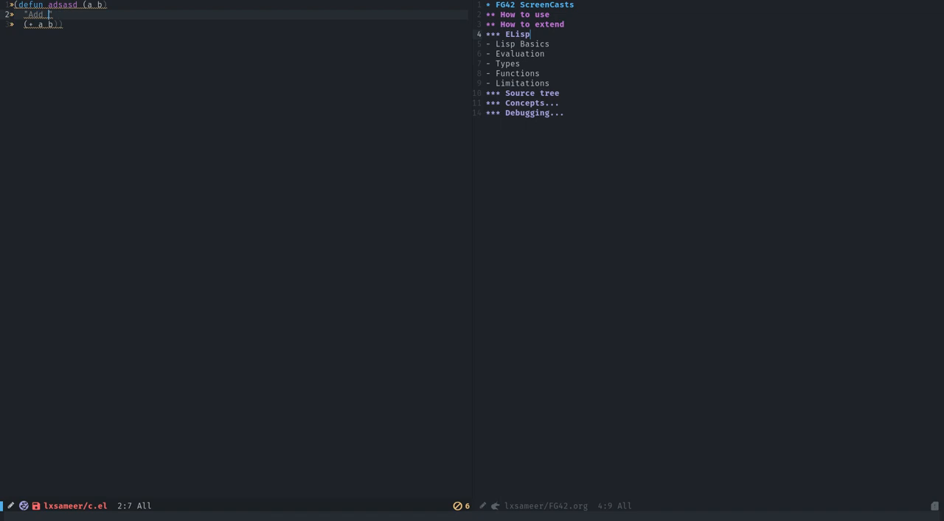
type("s t")
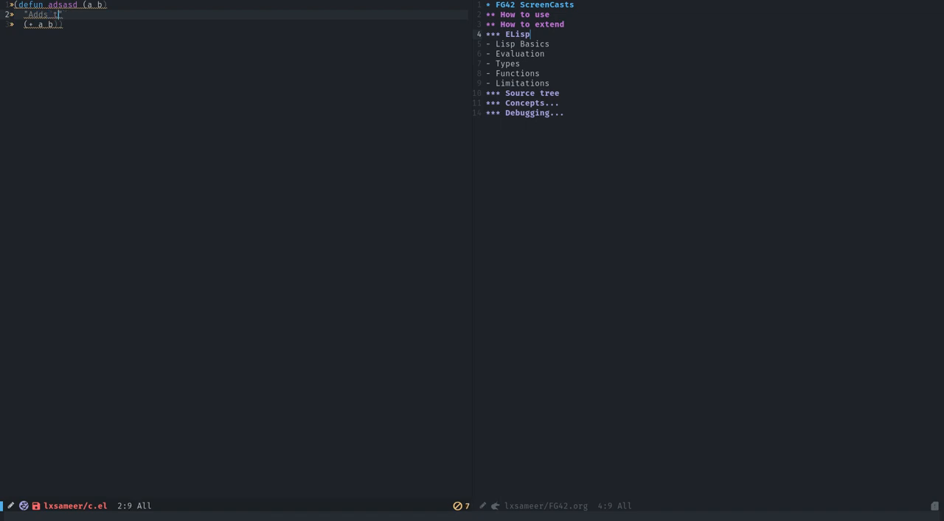
type("wo parameters.")
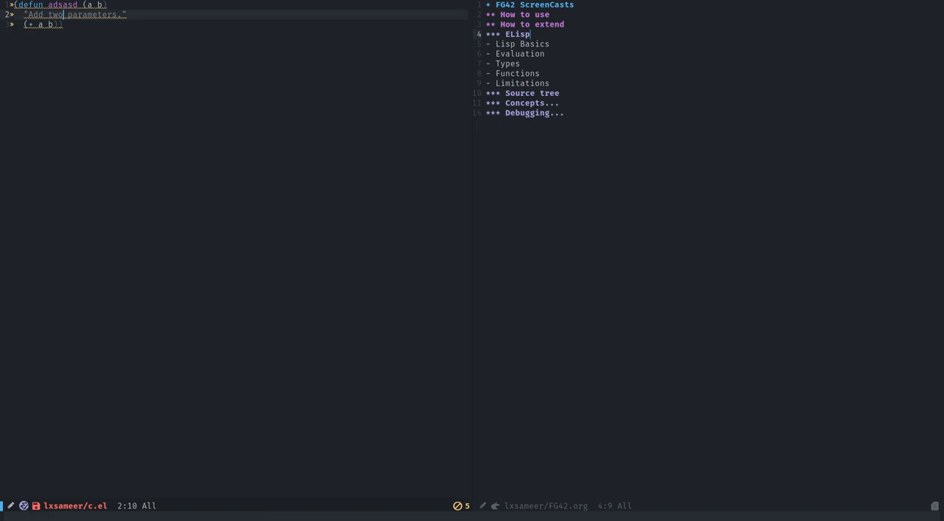
type("A and B together")
type("(")
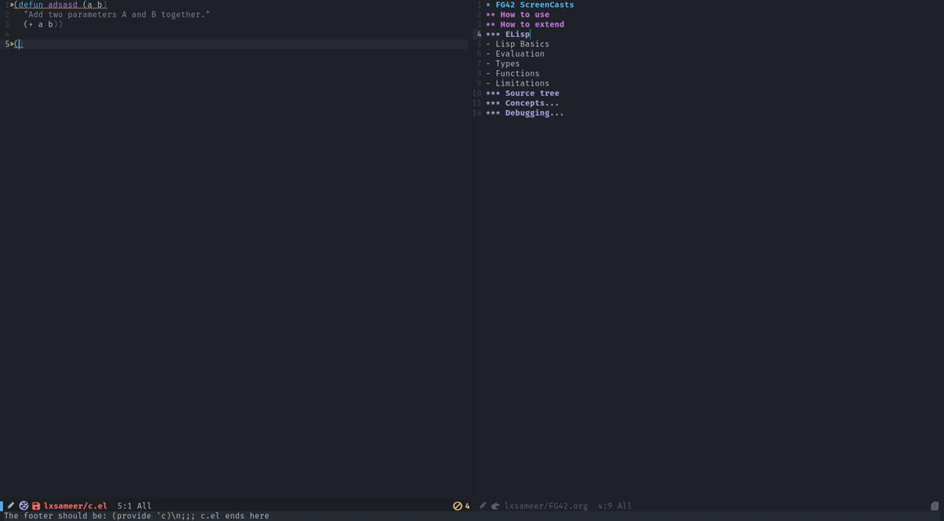
Delete the (adsasd …) call on line 5 and erase adsasd from the defun line
type("asd")
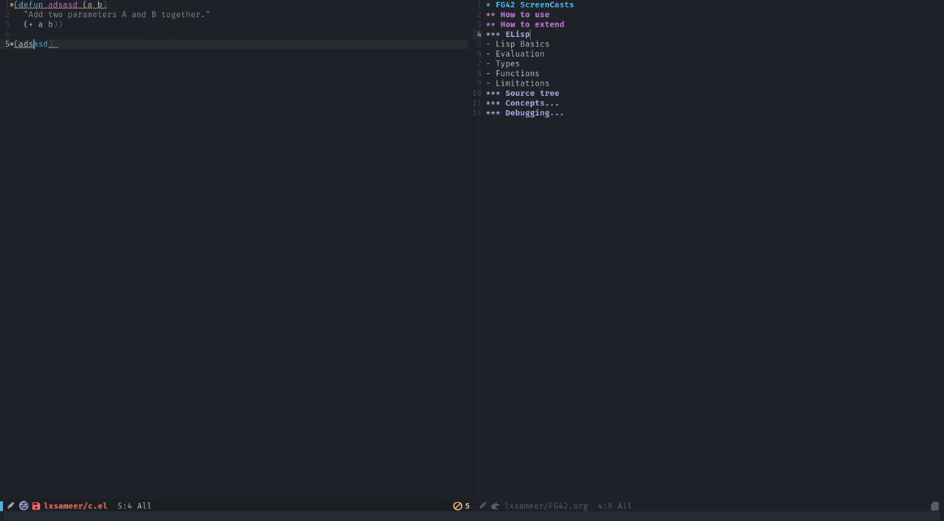
type("2")
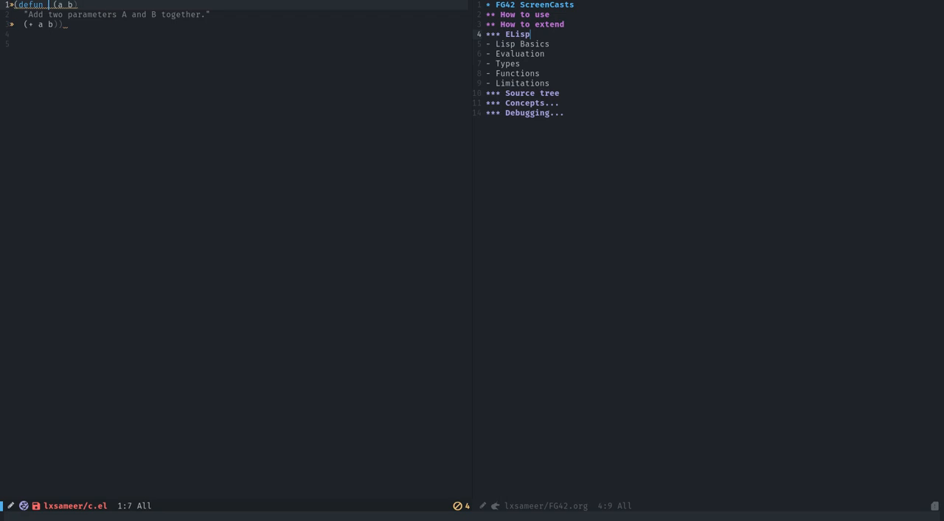
Name the defun abc, evaluate it, and try an (abc call in IELM
type("abc)")
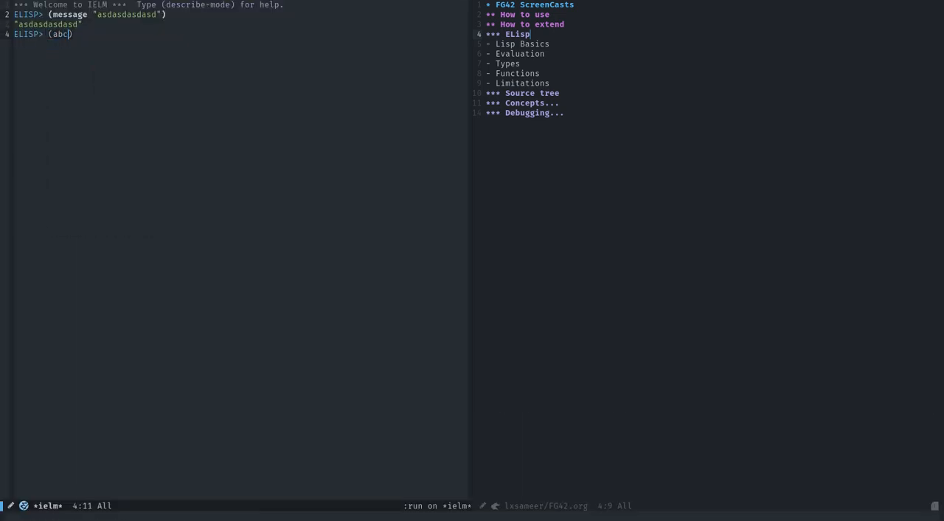
key("Return")
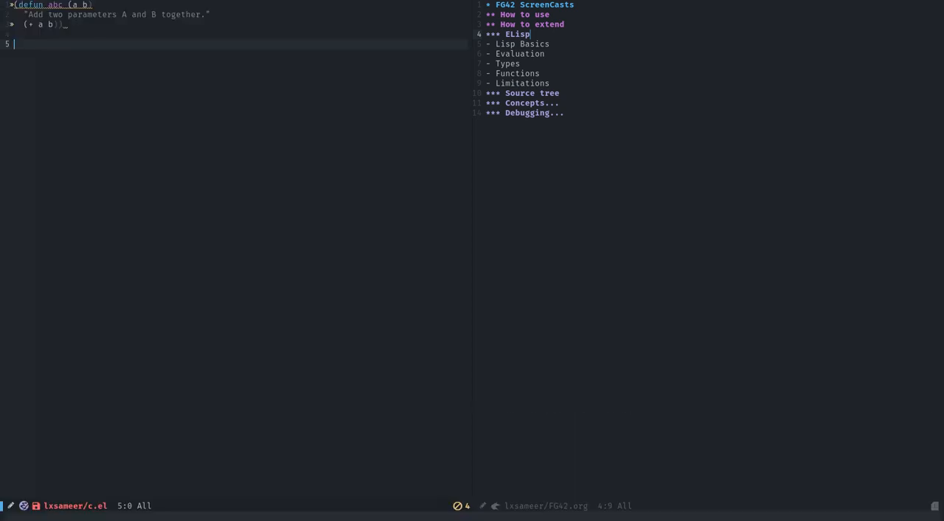
Add the quoted list '(1 2 3 4) below the abc function
type("'")
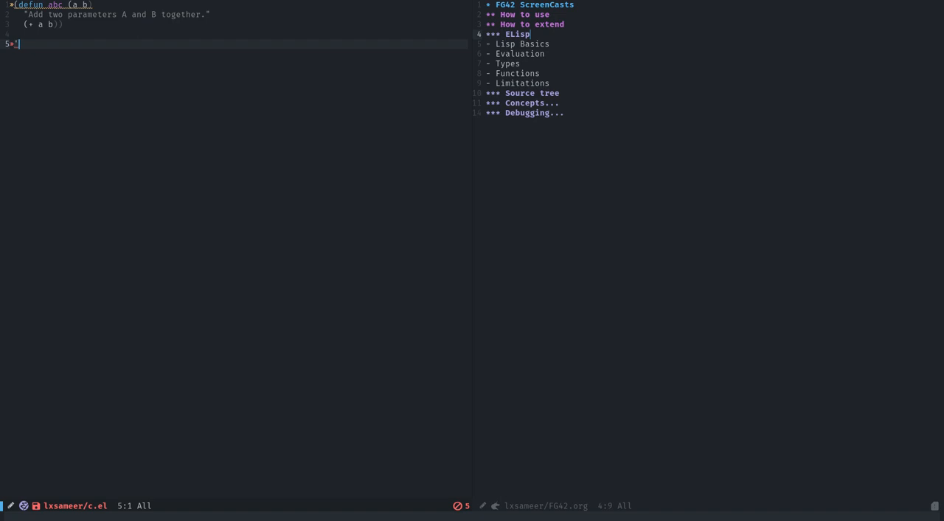
type("(")
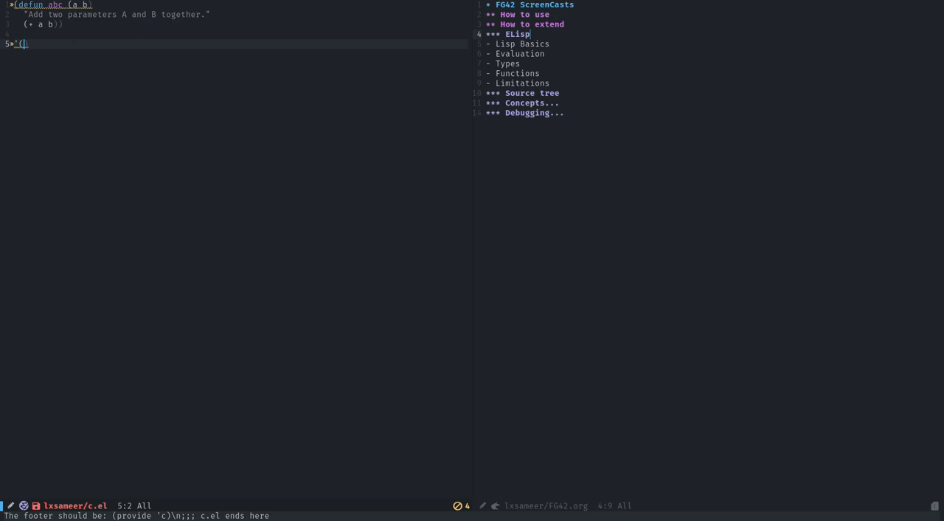
type("1 2 3 4)")
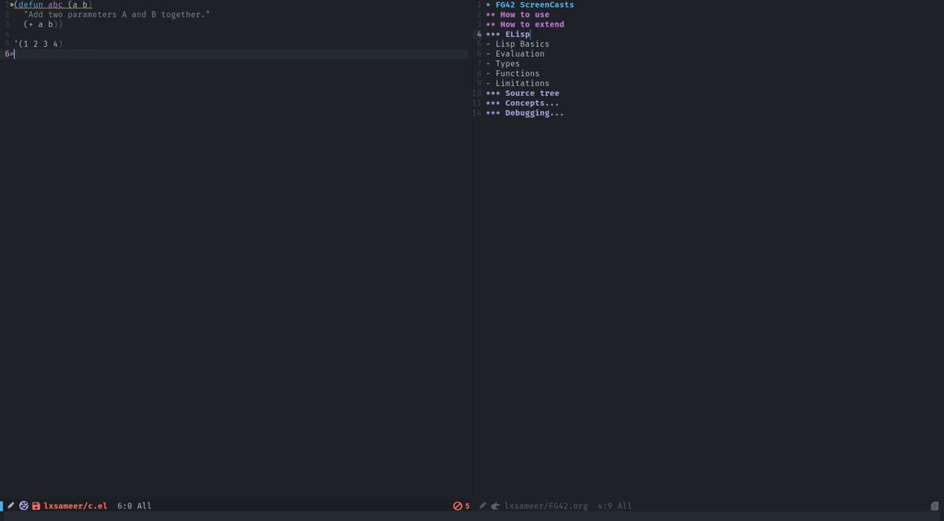
Add (message "asdasdsadas") without its quote and begin a new form above the list
type("'(")
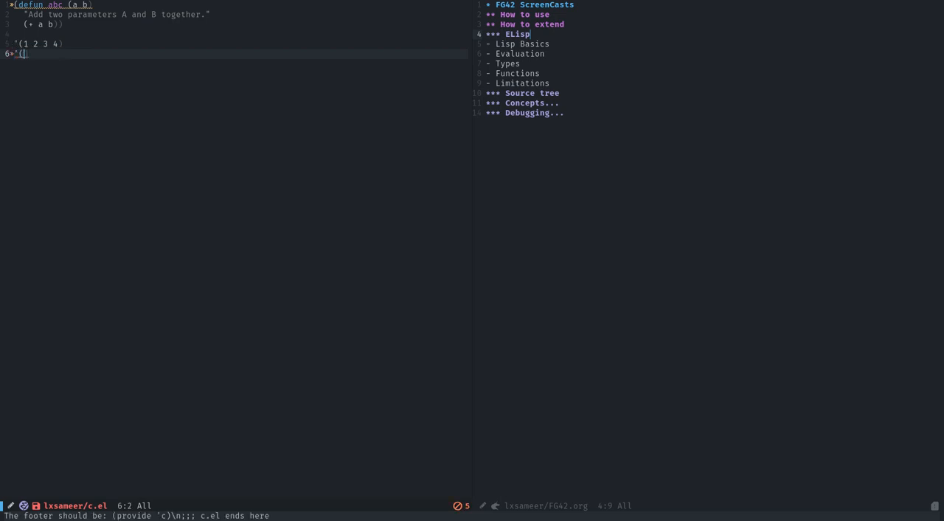
type("message \"asdasdsadas")
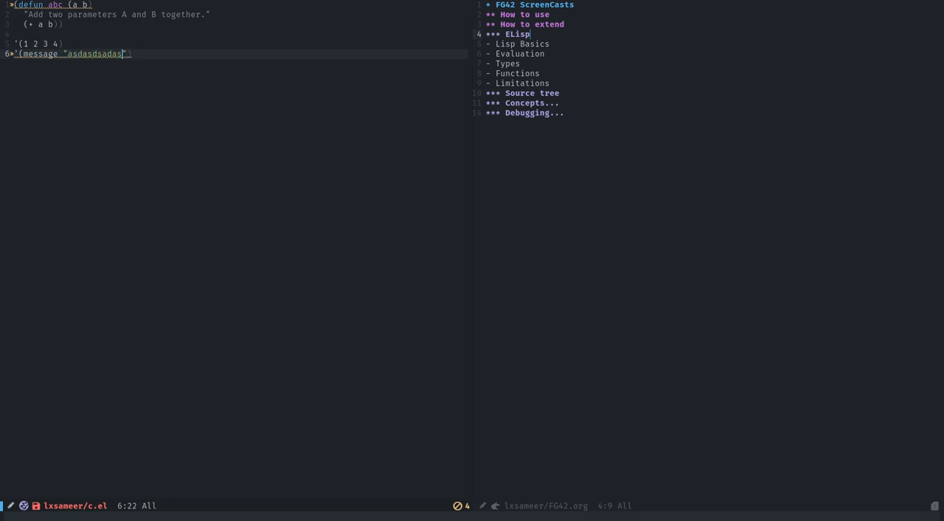
type(")")
type("(")
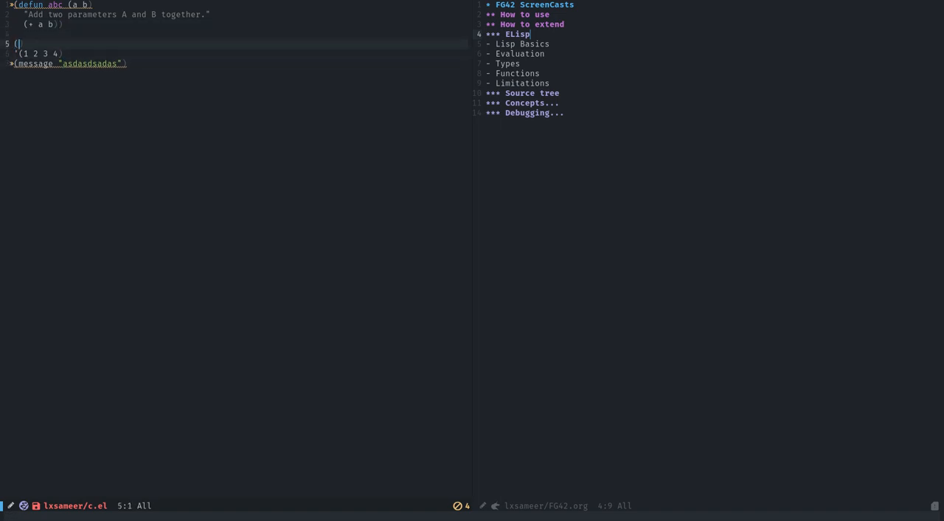
Complete the call (abc 3 4) and open an empty form after abc's docstring
type("abc 3 4")
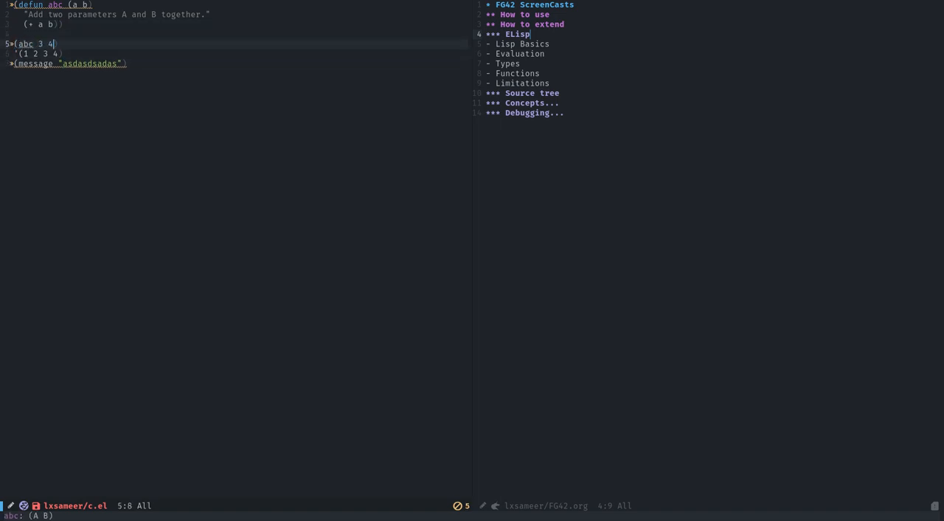
type(")")
type("(")
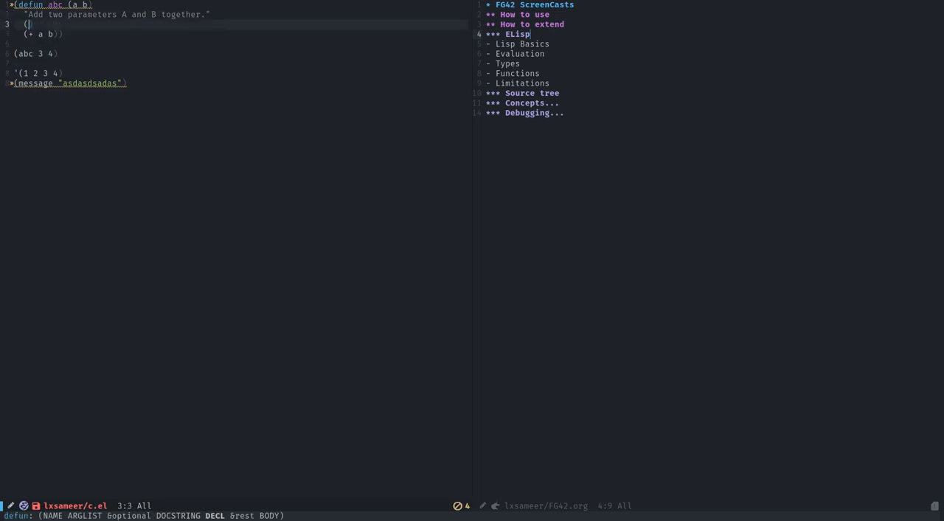
Insert (interactive) after abc's docstring and open a blank line before its body
type("inter")
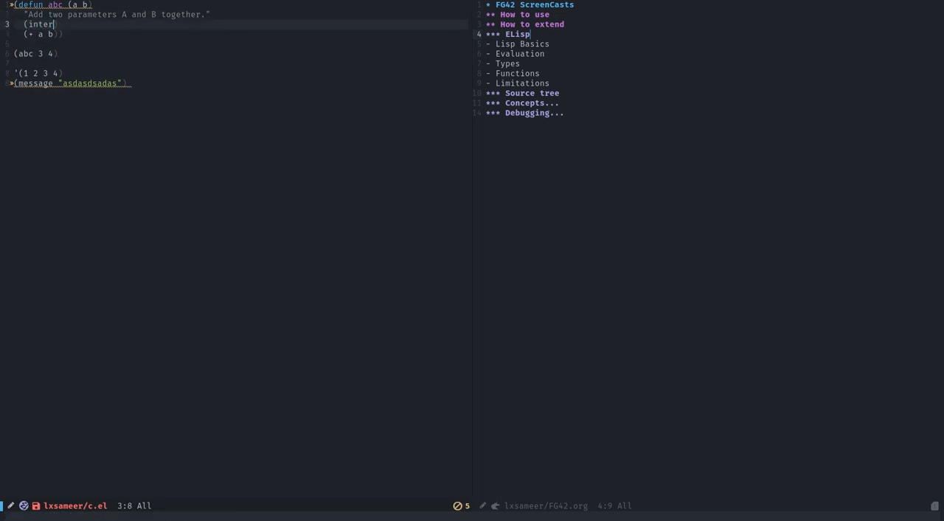
type("active)")
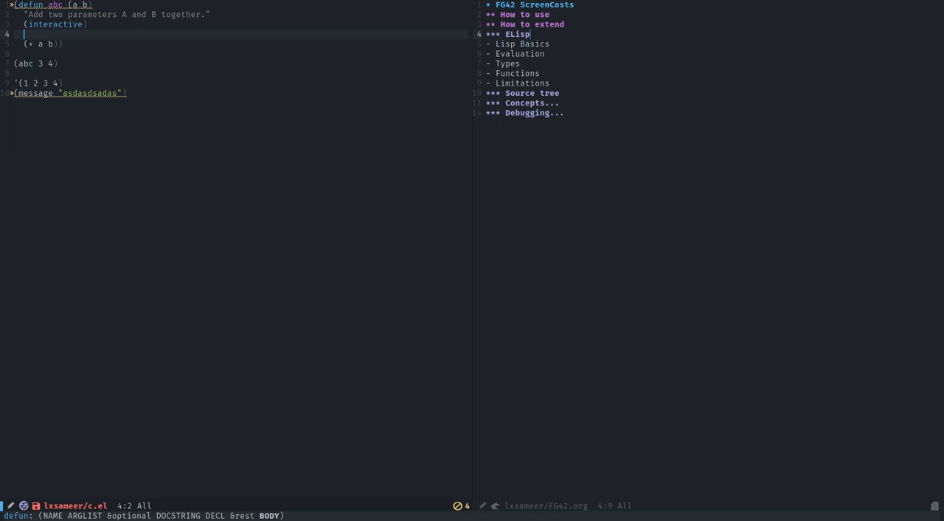
Try (curent-buffer) in abc, delete it after the void-function error, and start describe-function
type("(cu)")
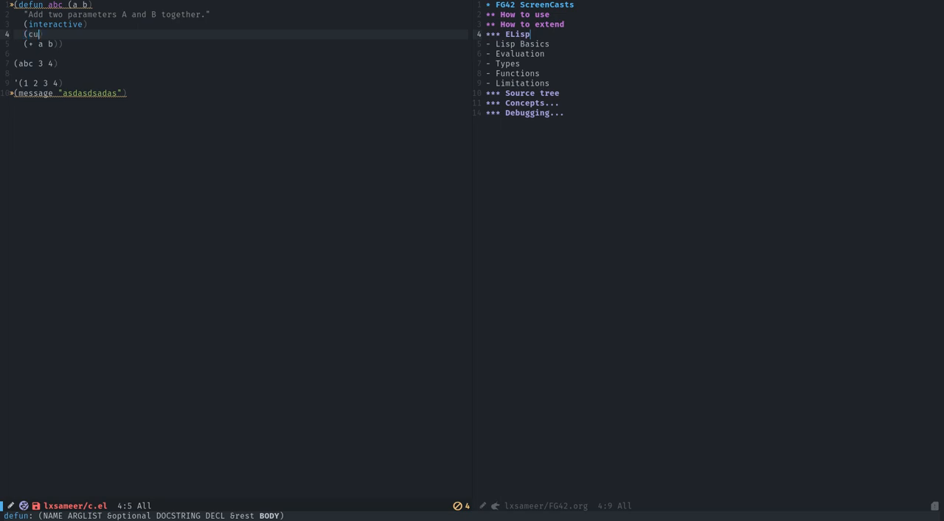
type("re")
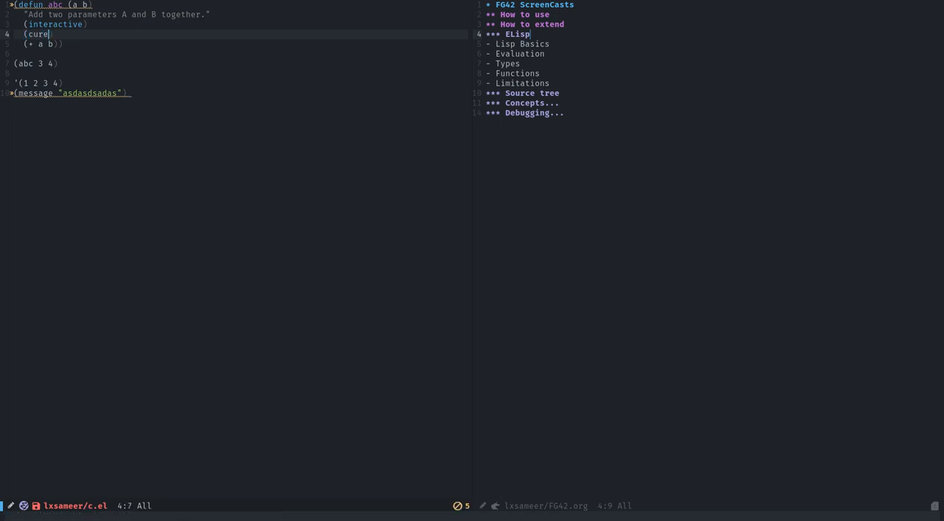
type("nt-buffe")
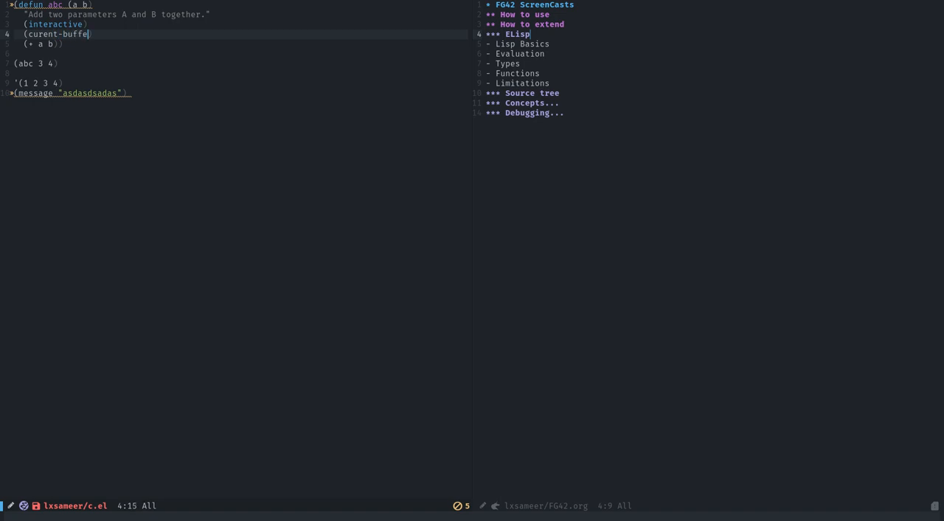
type("r)")
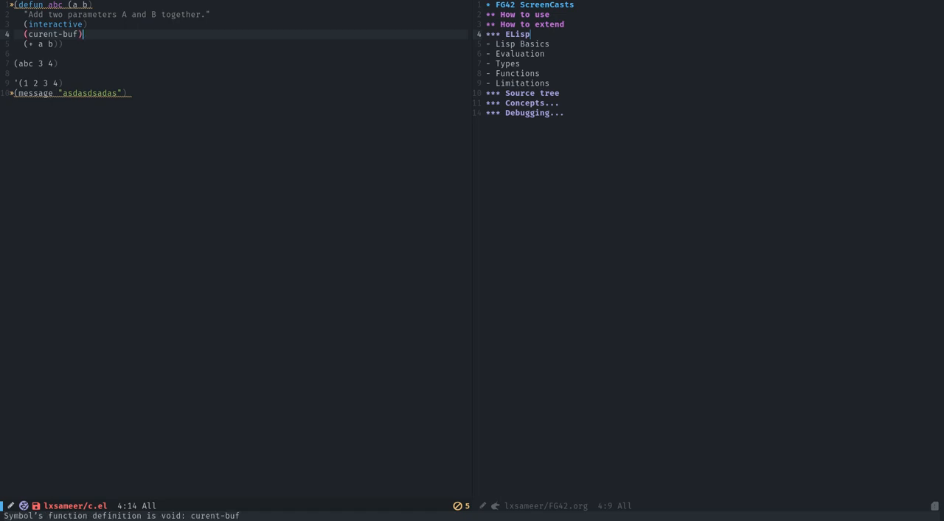
key("ctrl+shift+k")
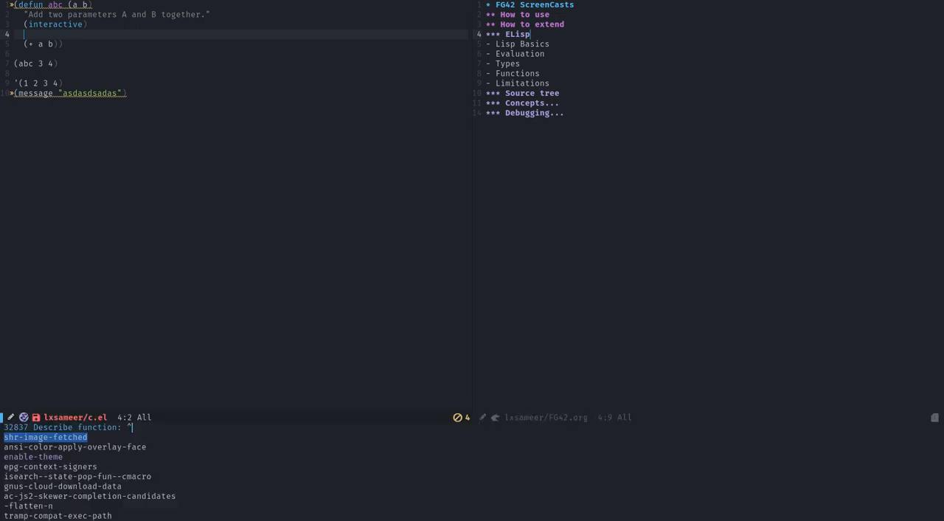
Look up the buffer-size help page, then begin typing (buffer-siz inside abc's body
type("cure")
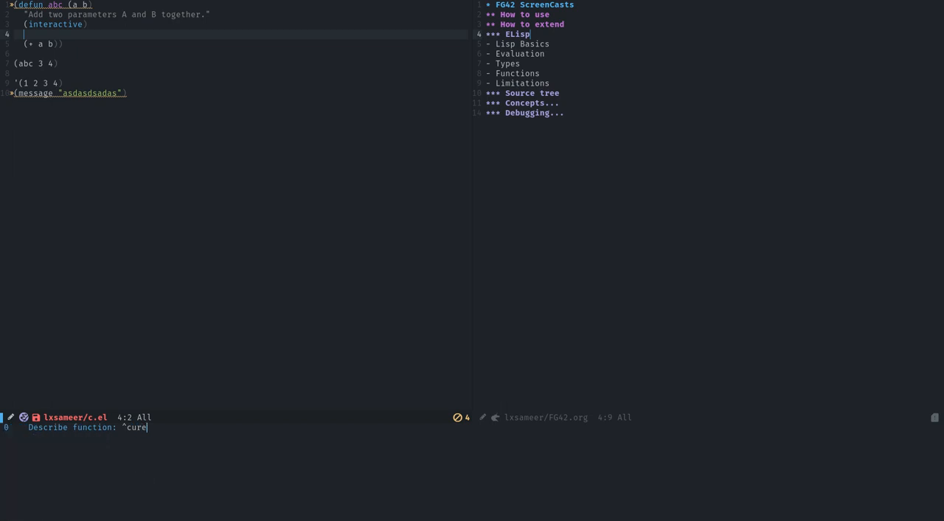
key("BackSpace")
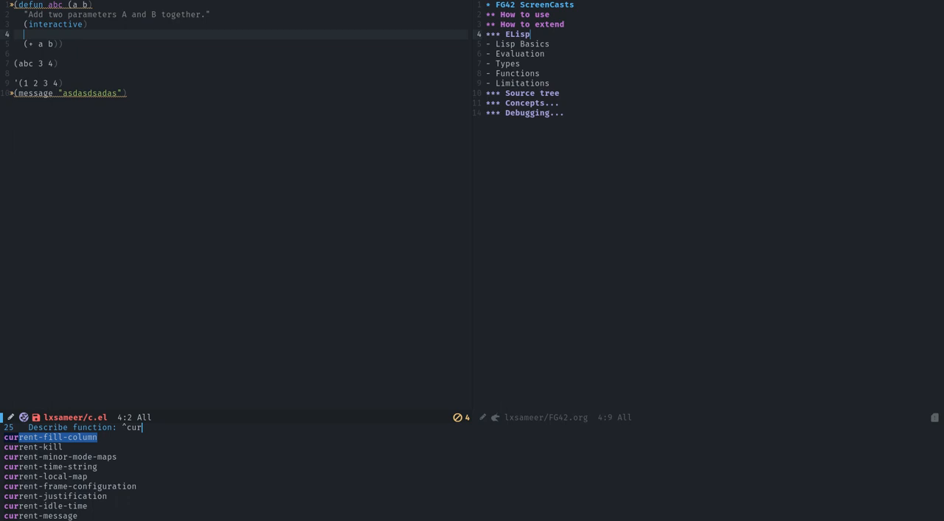
type("buffe")
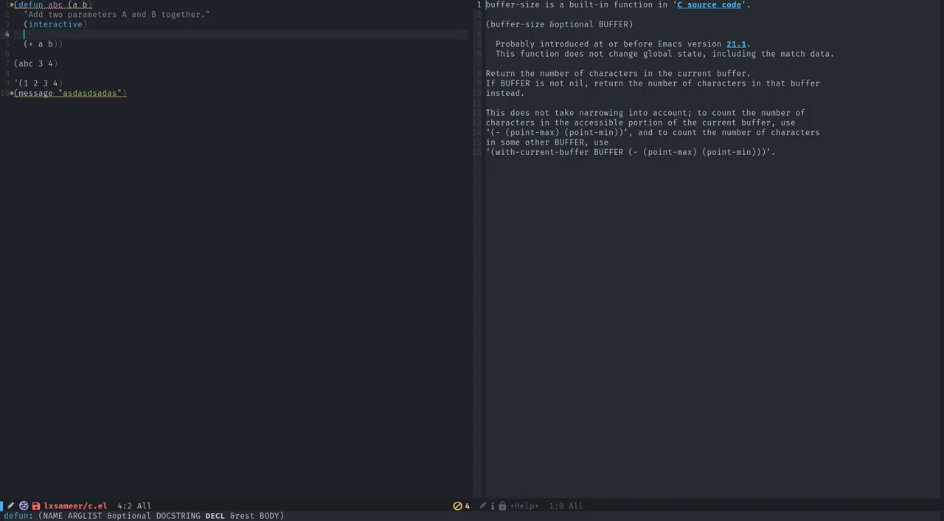
type("(buff")
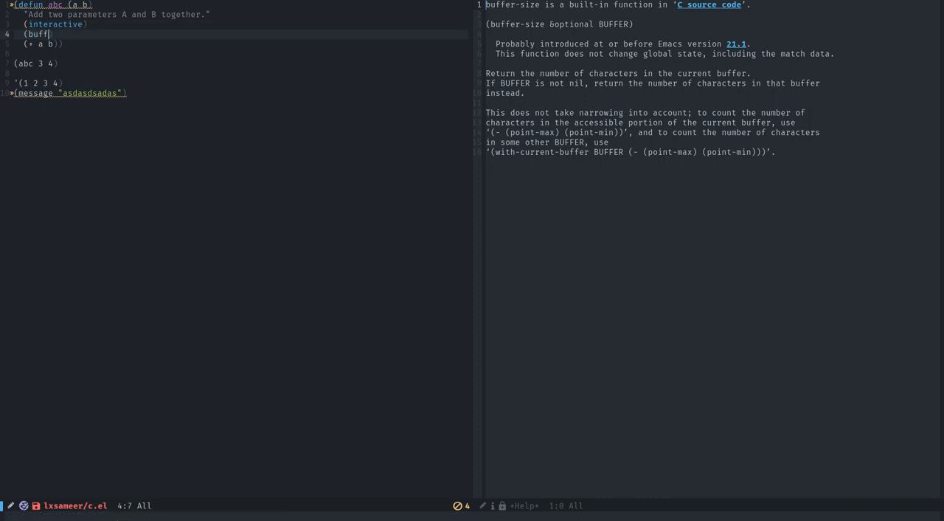
type("er-siz")
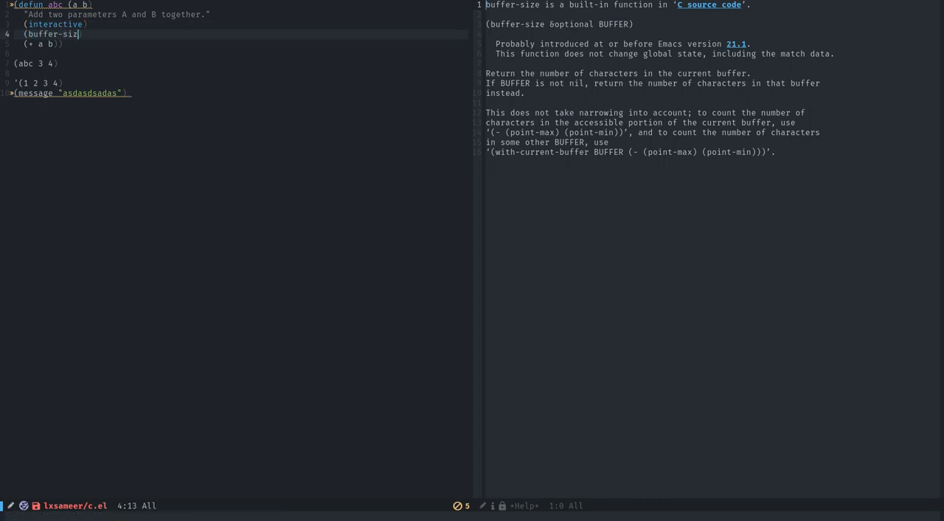